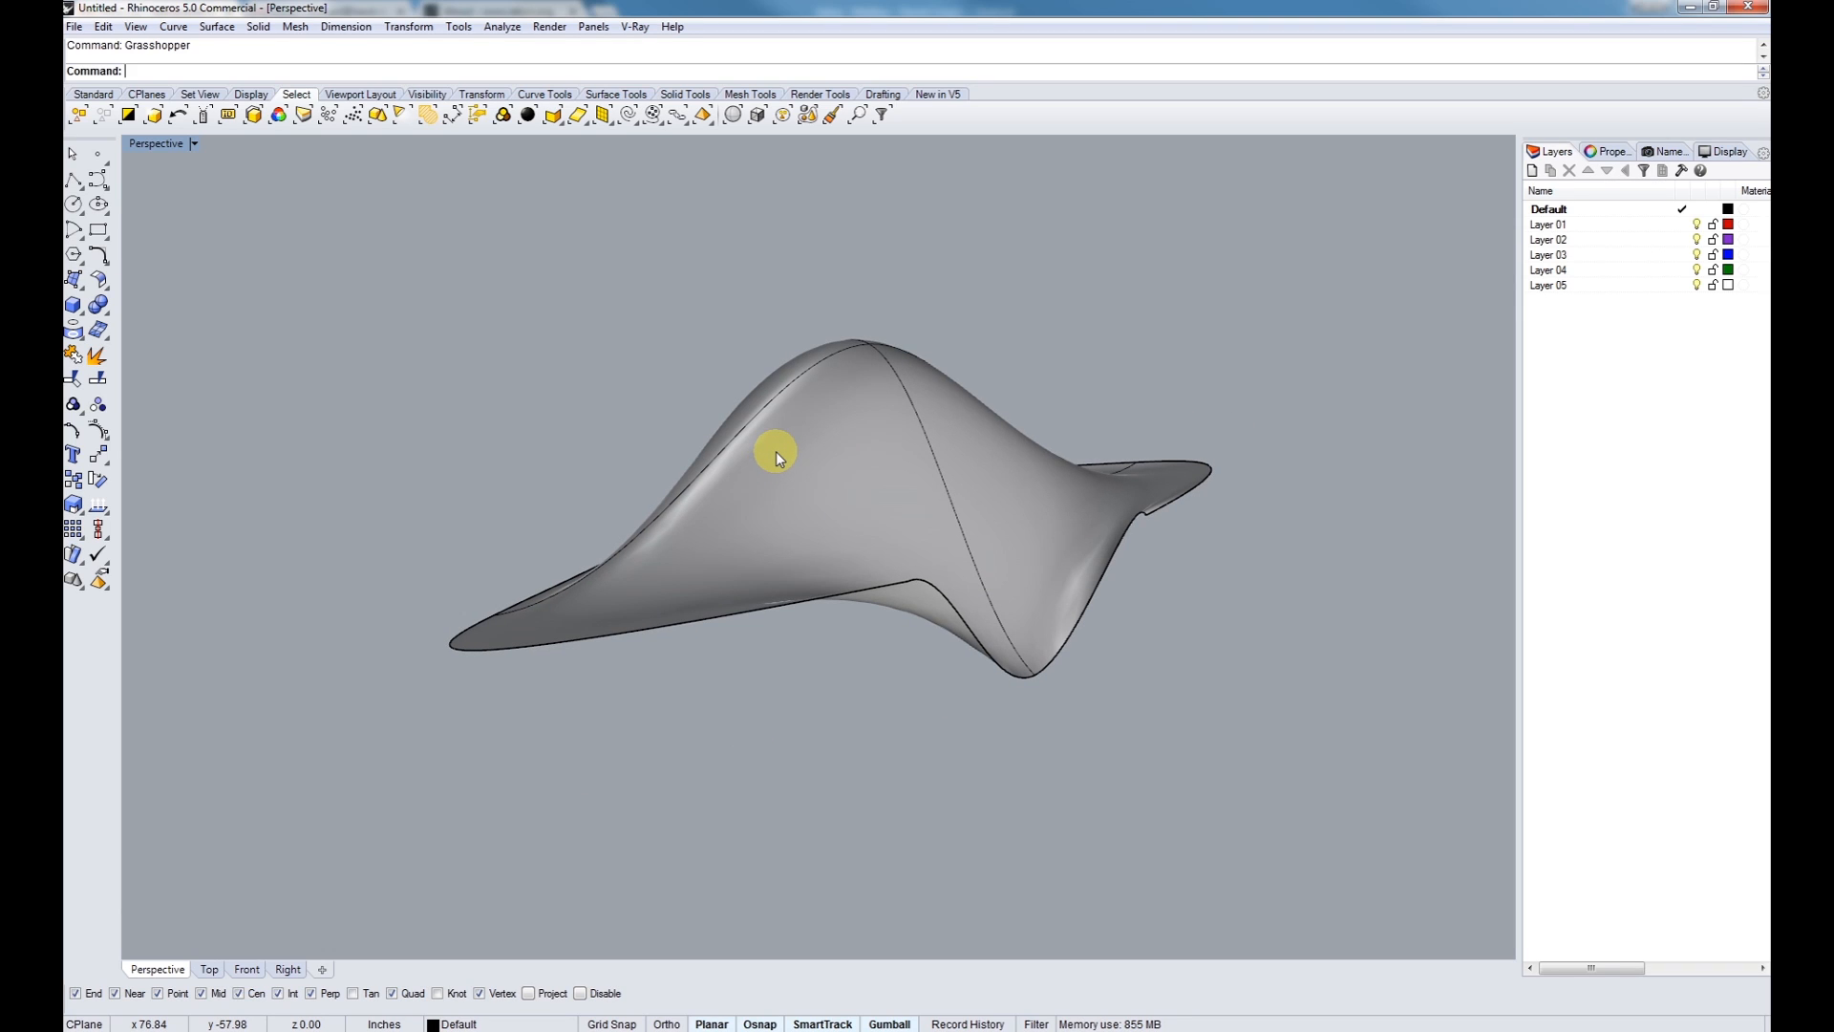
Step: Set the freeform surface as INPUT SURFACE in the TRIANGLE FACETS definition
left_click_drag(776, 457, 893, 578)
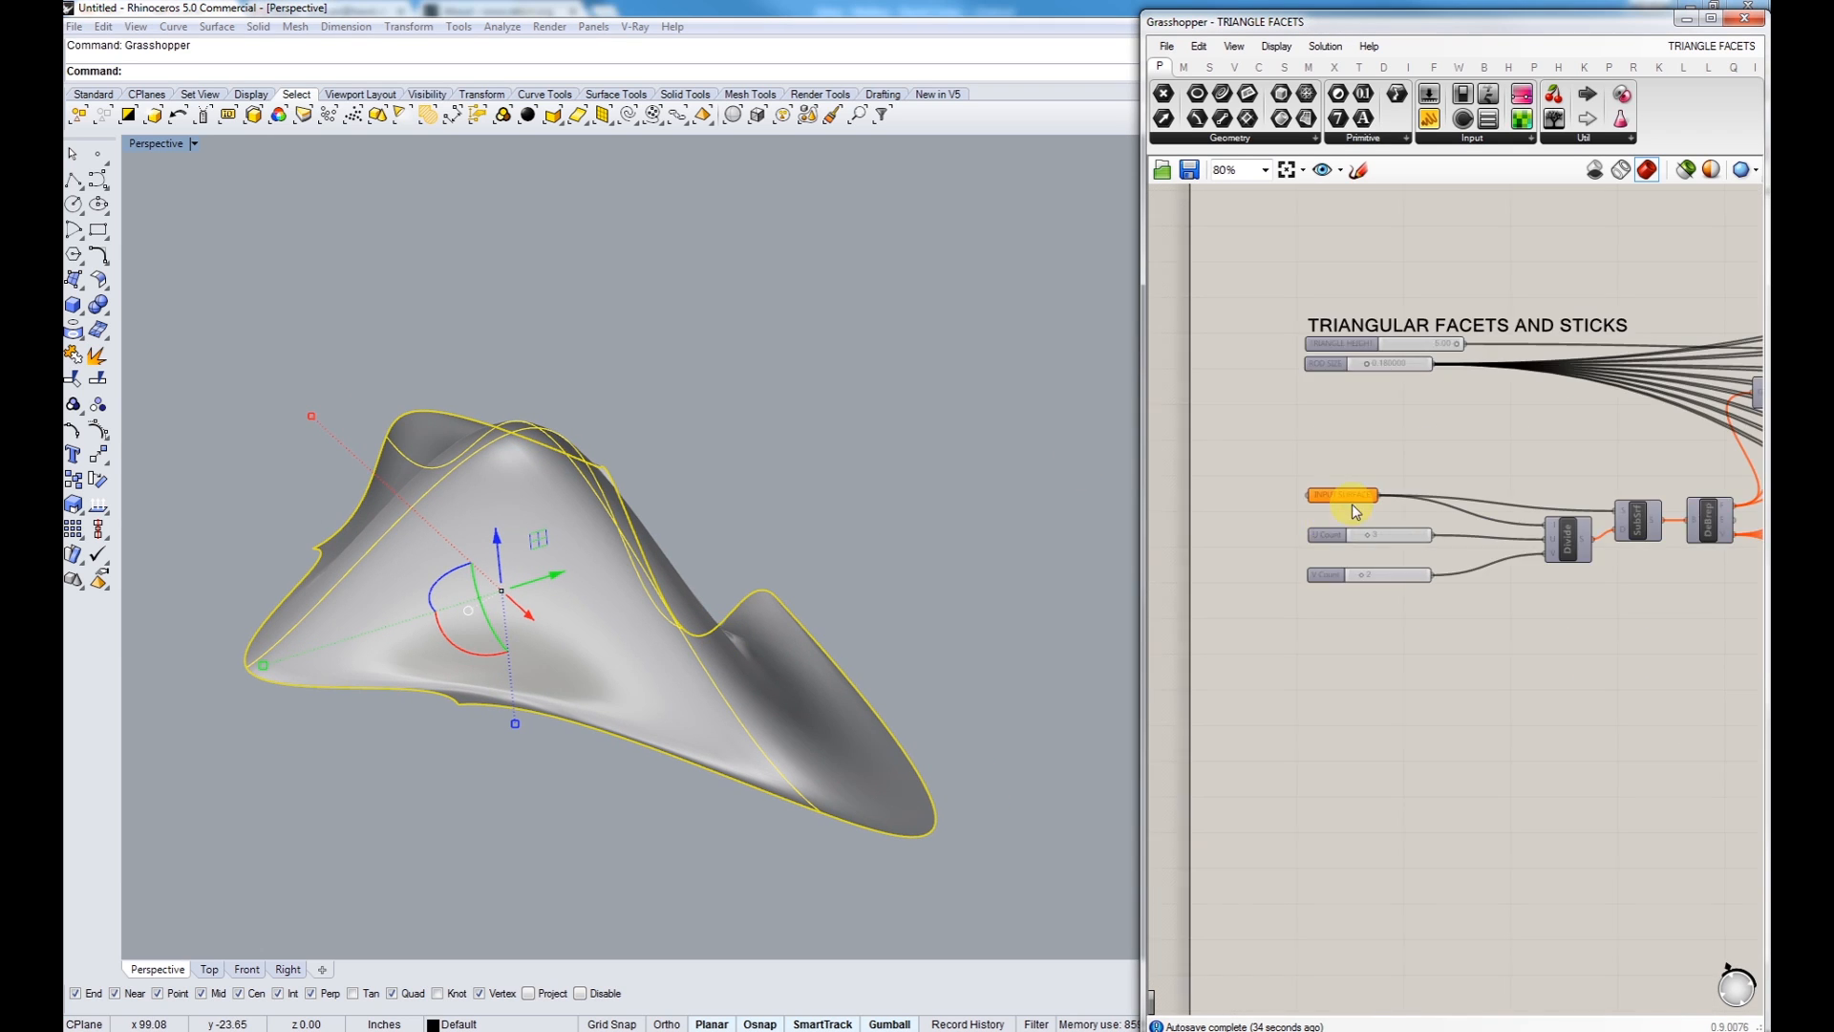
right_click(1316, 496)
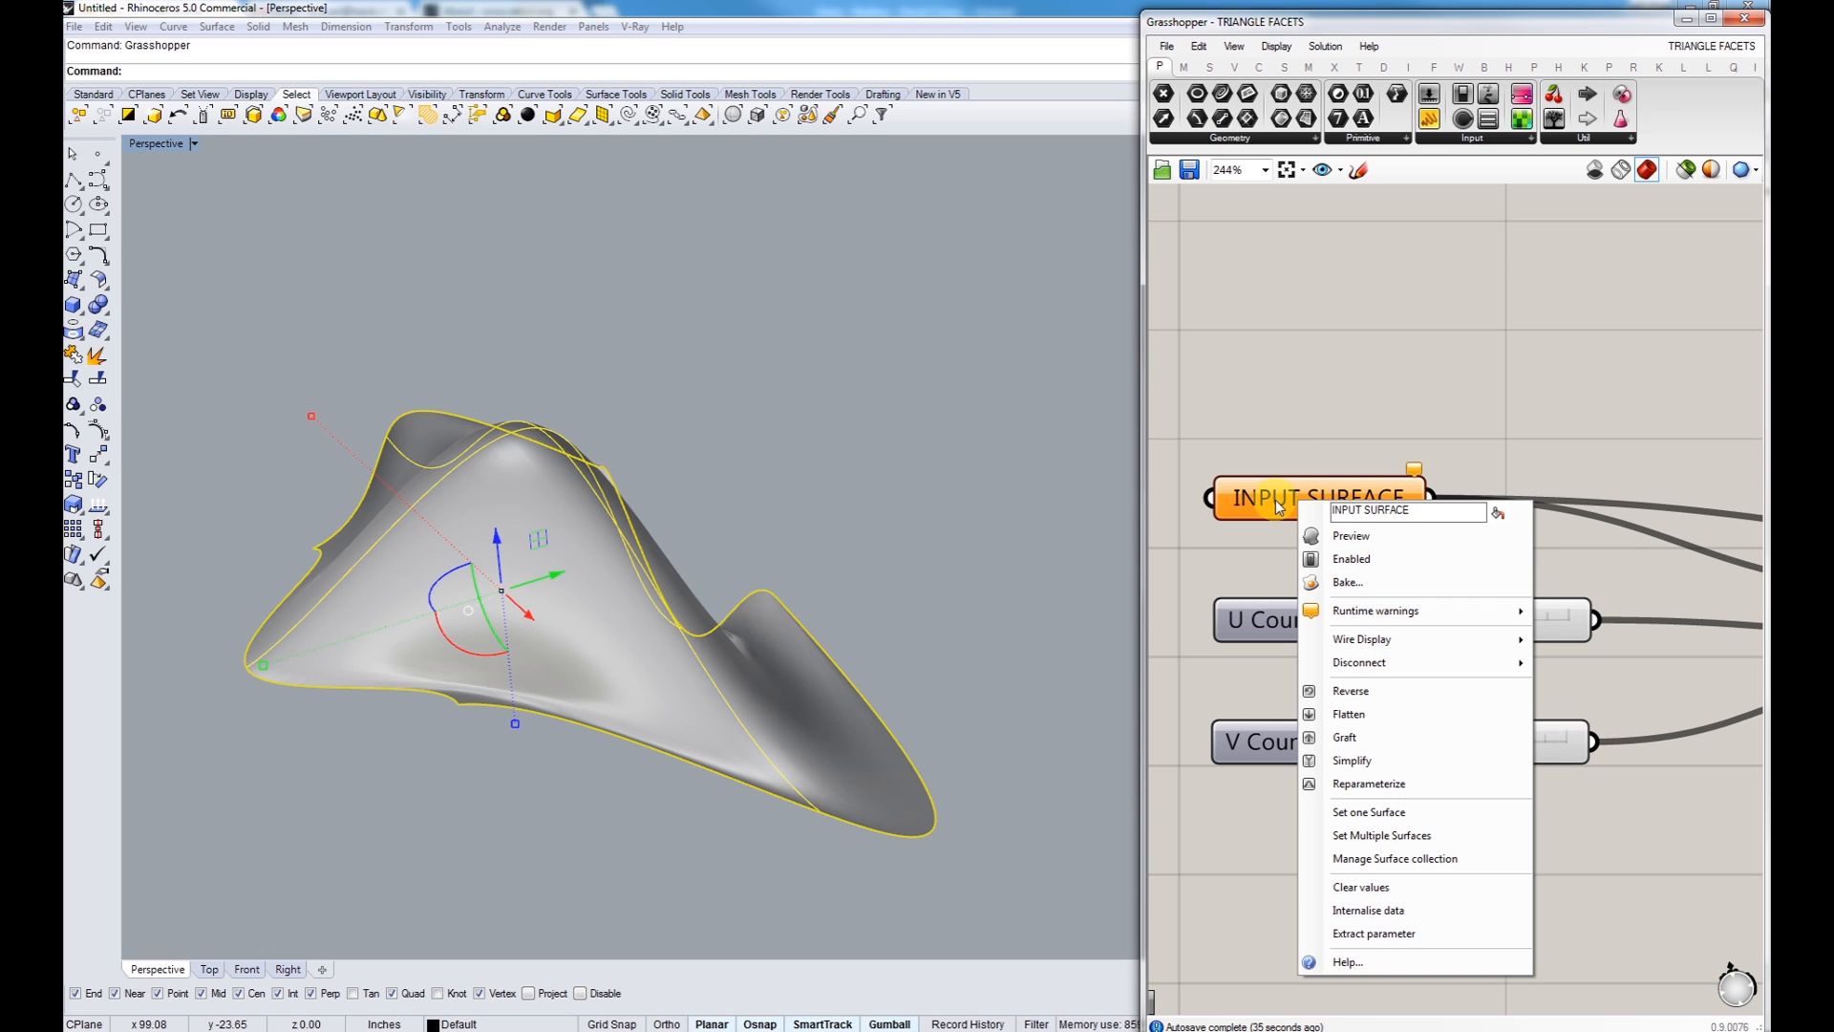
mouse_move(1367, 812)
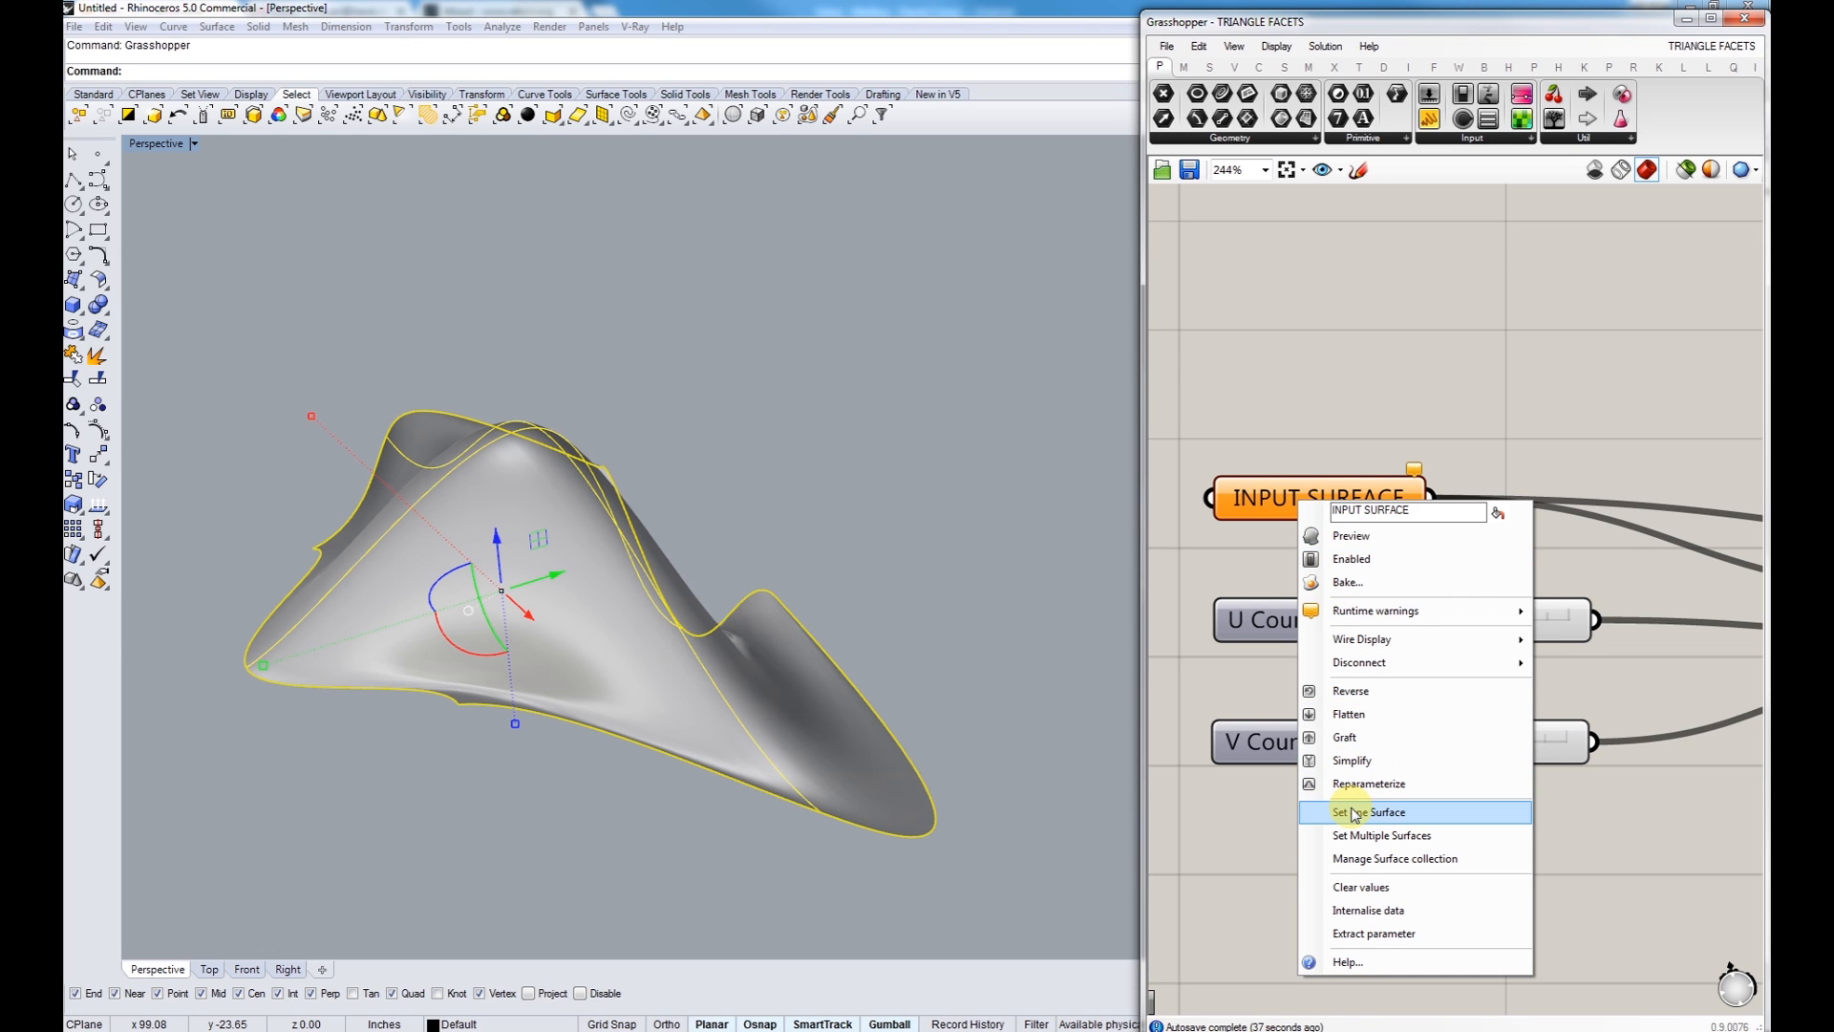
left_click(1366, 812)
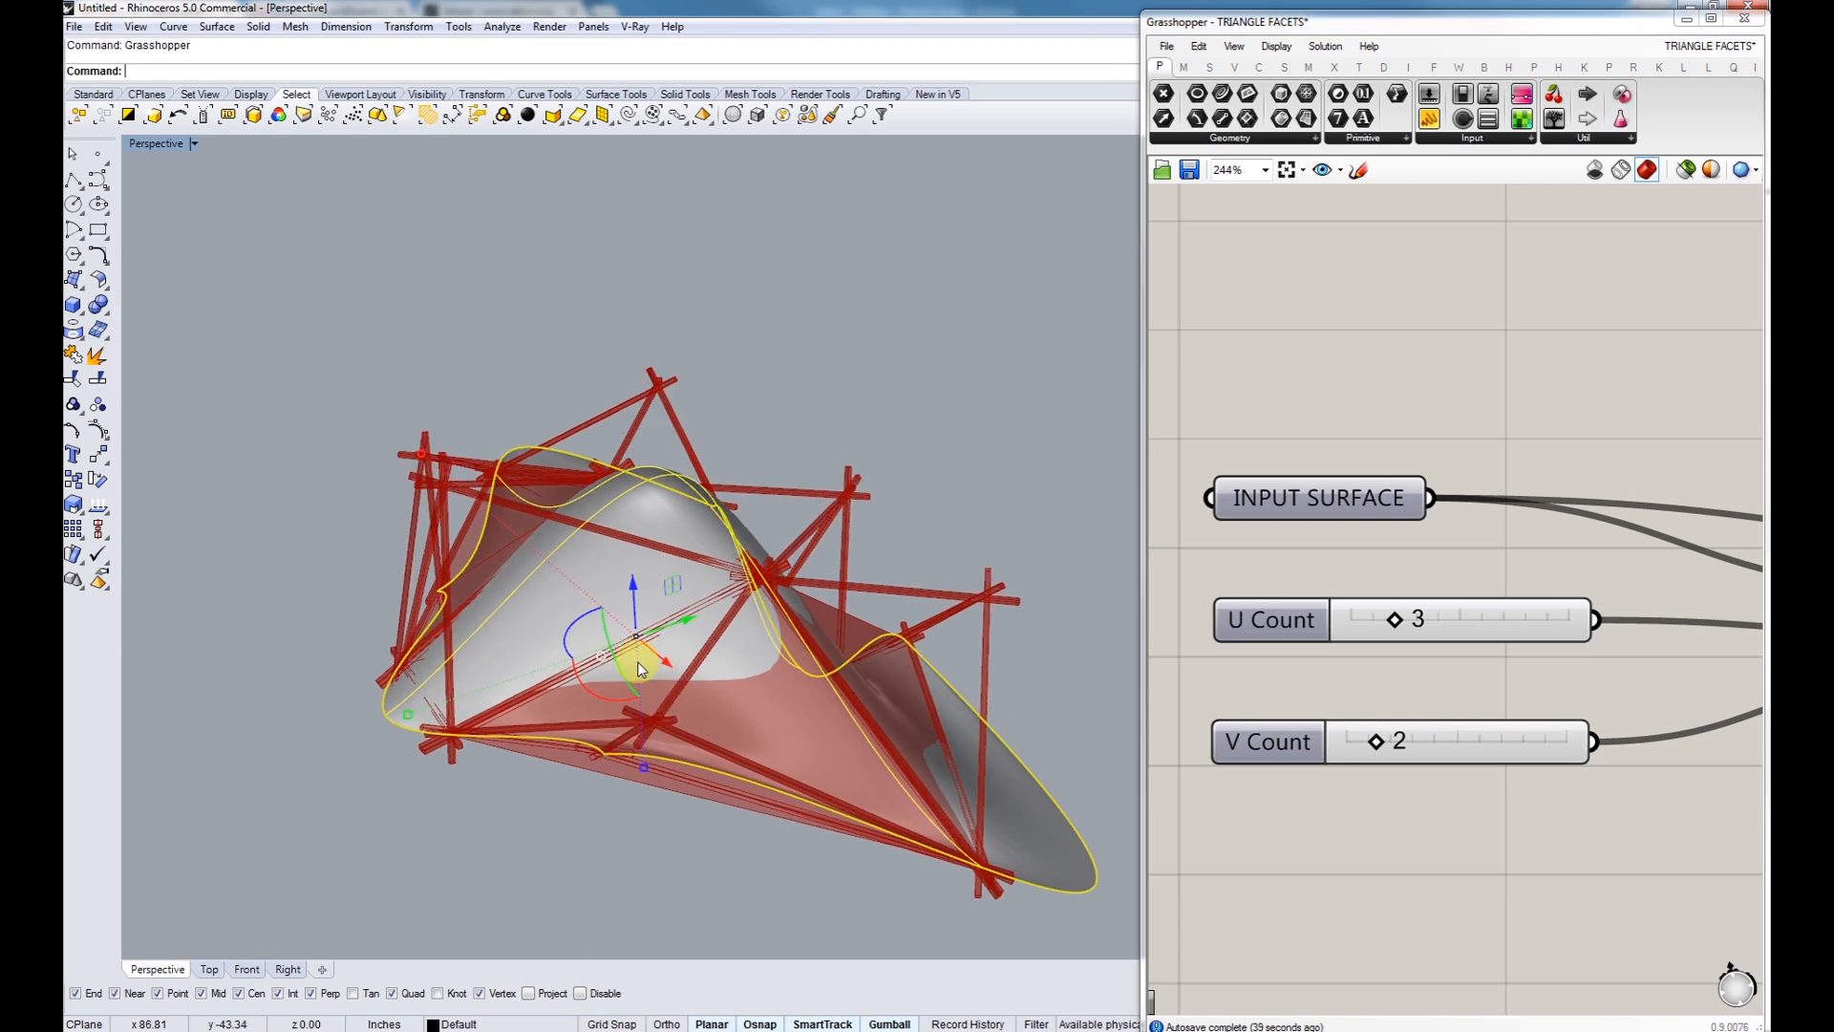
Step: Orbit the Perspective view to inspect the red facets and sticks from several sides
left_click_drag(631, 667, 731, 538)
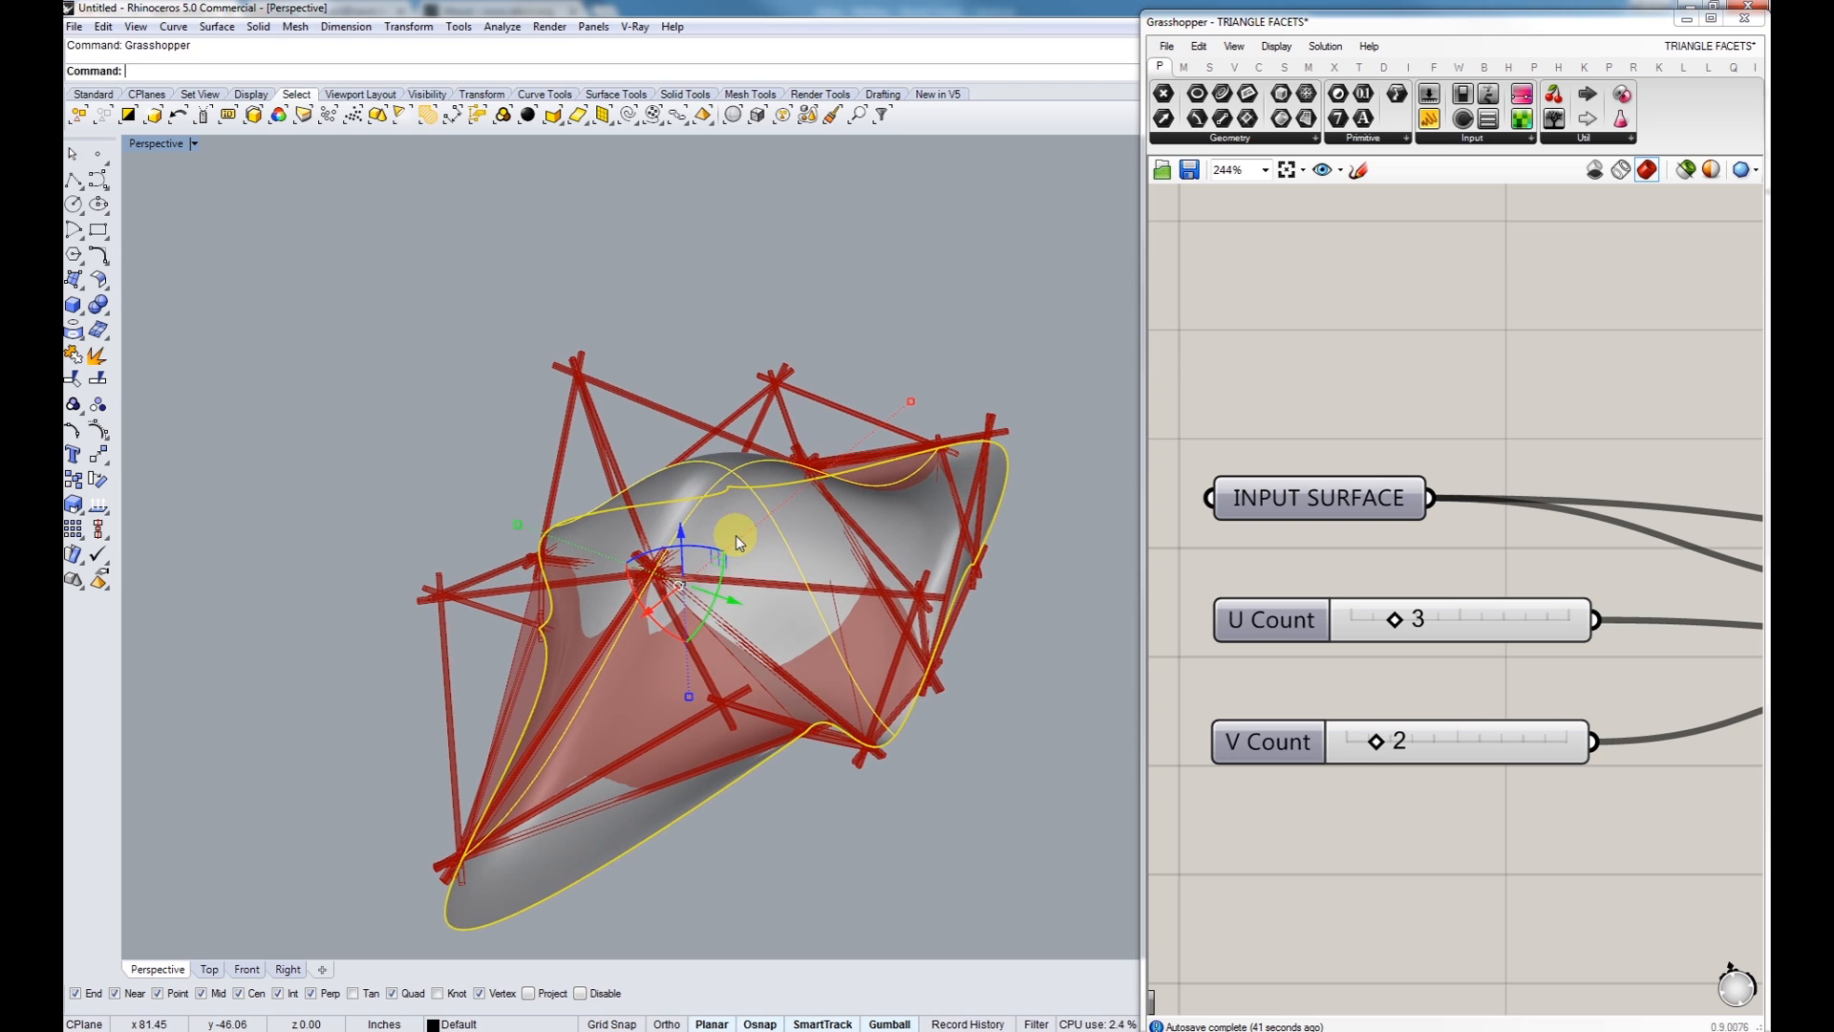
left_click_drag(736, 538, 736, 468)
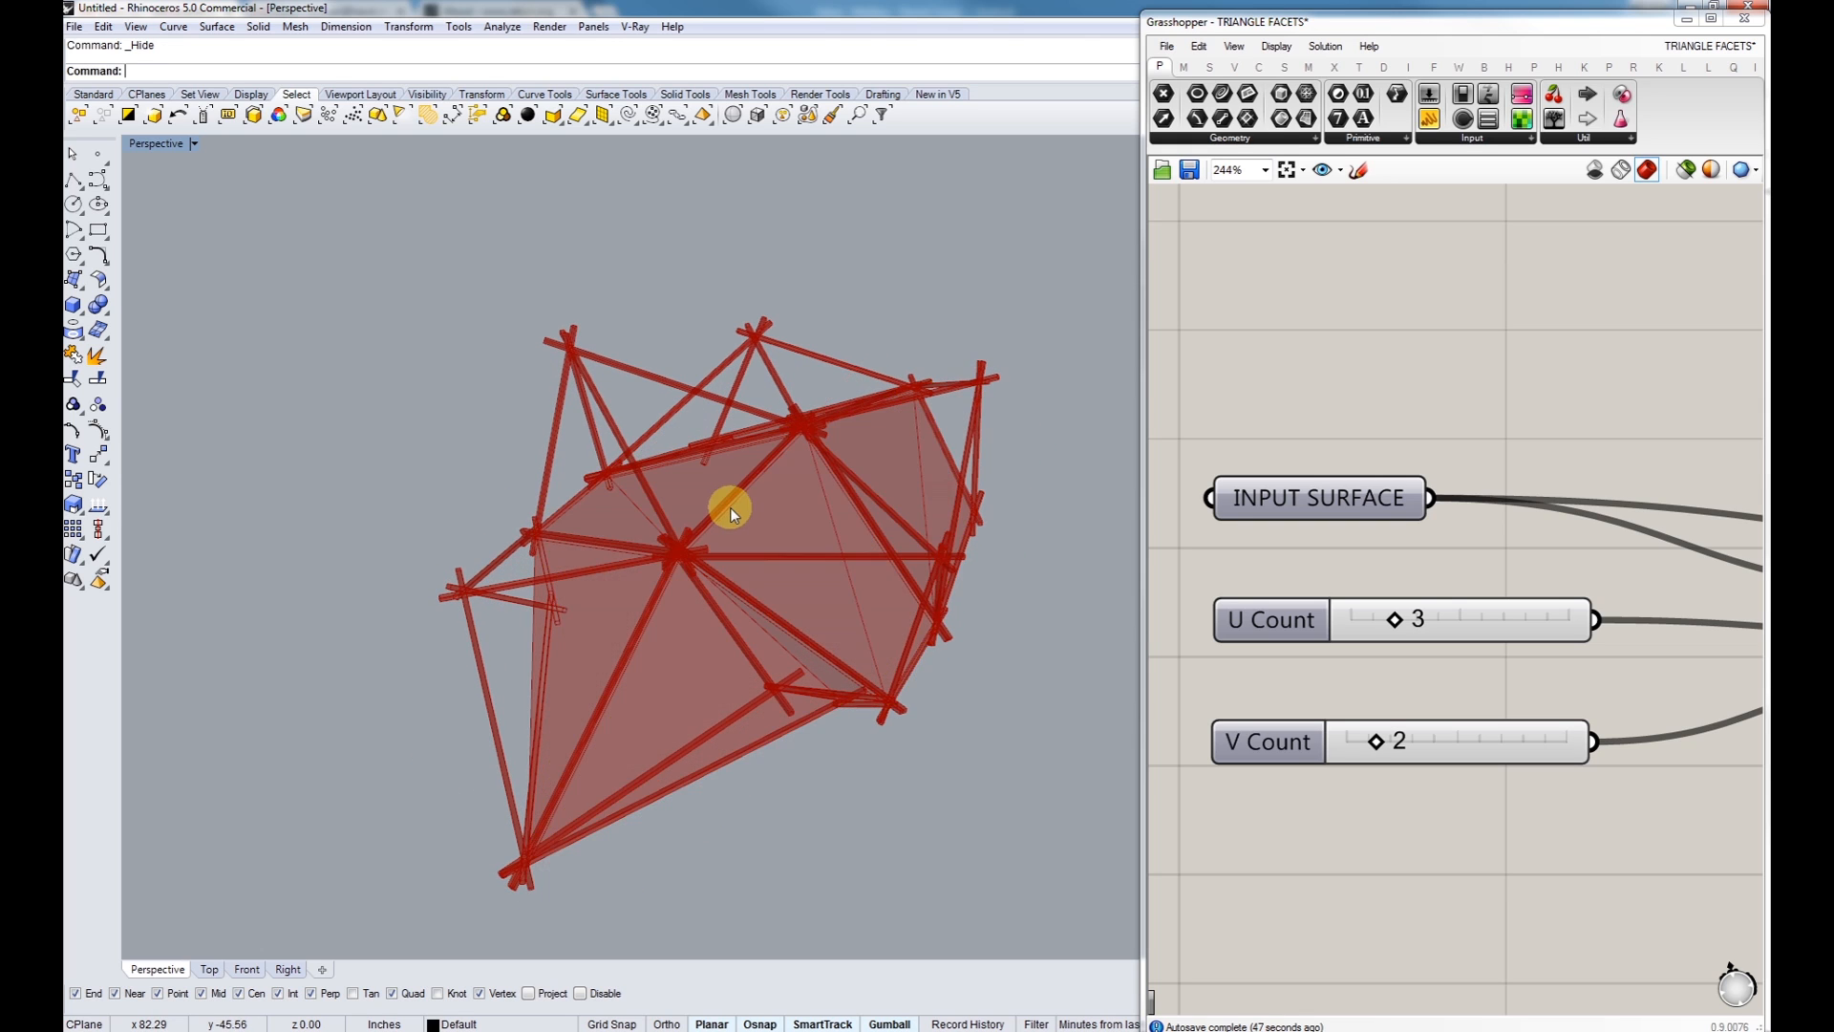
left_click_drag(729, 515, 858, 533)
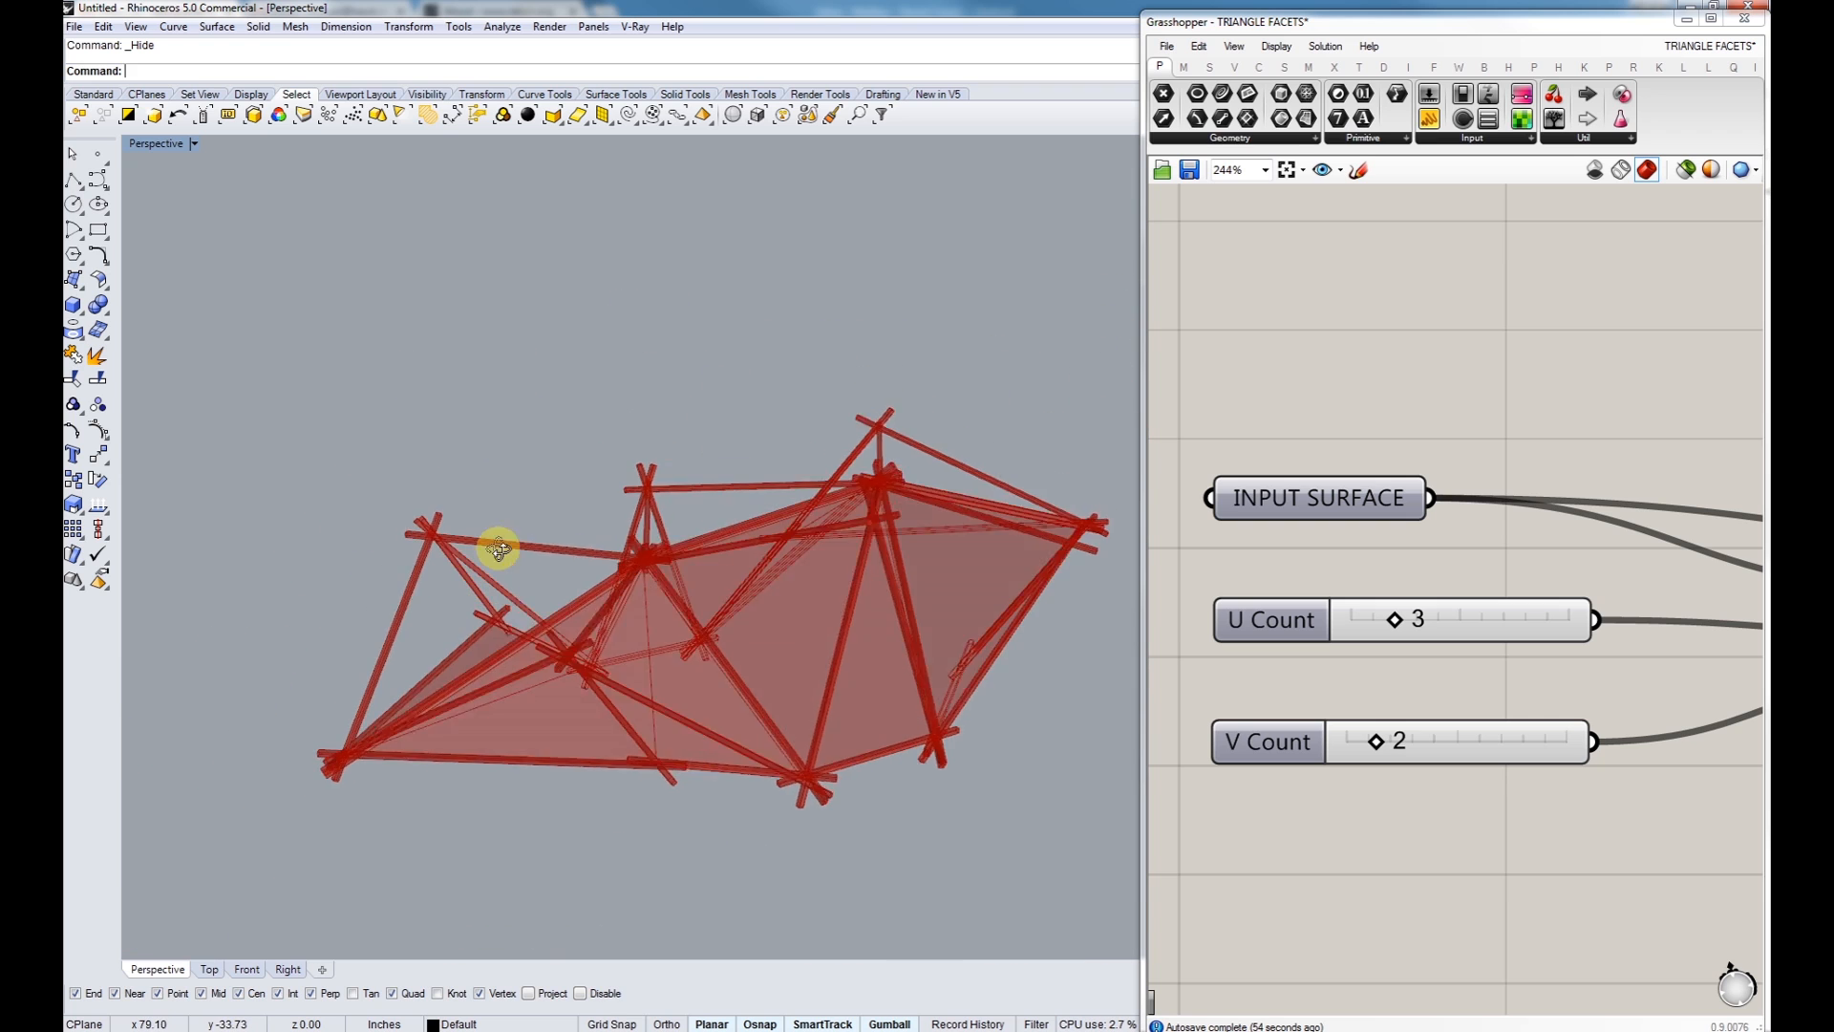
left_click_drag(497, 548, 568, 430)
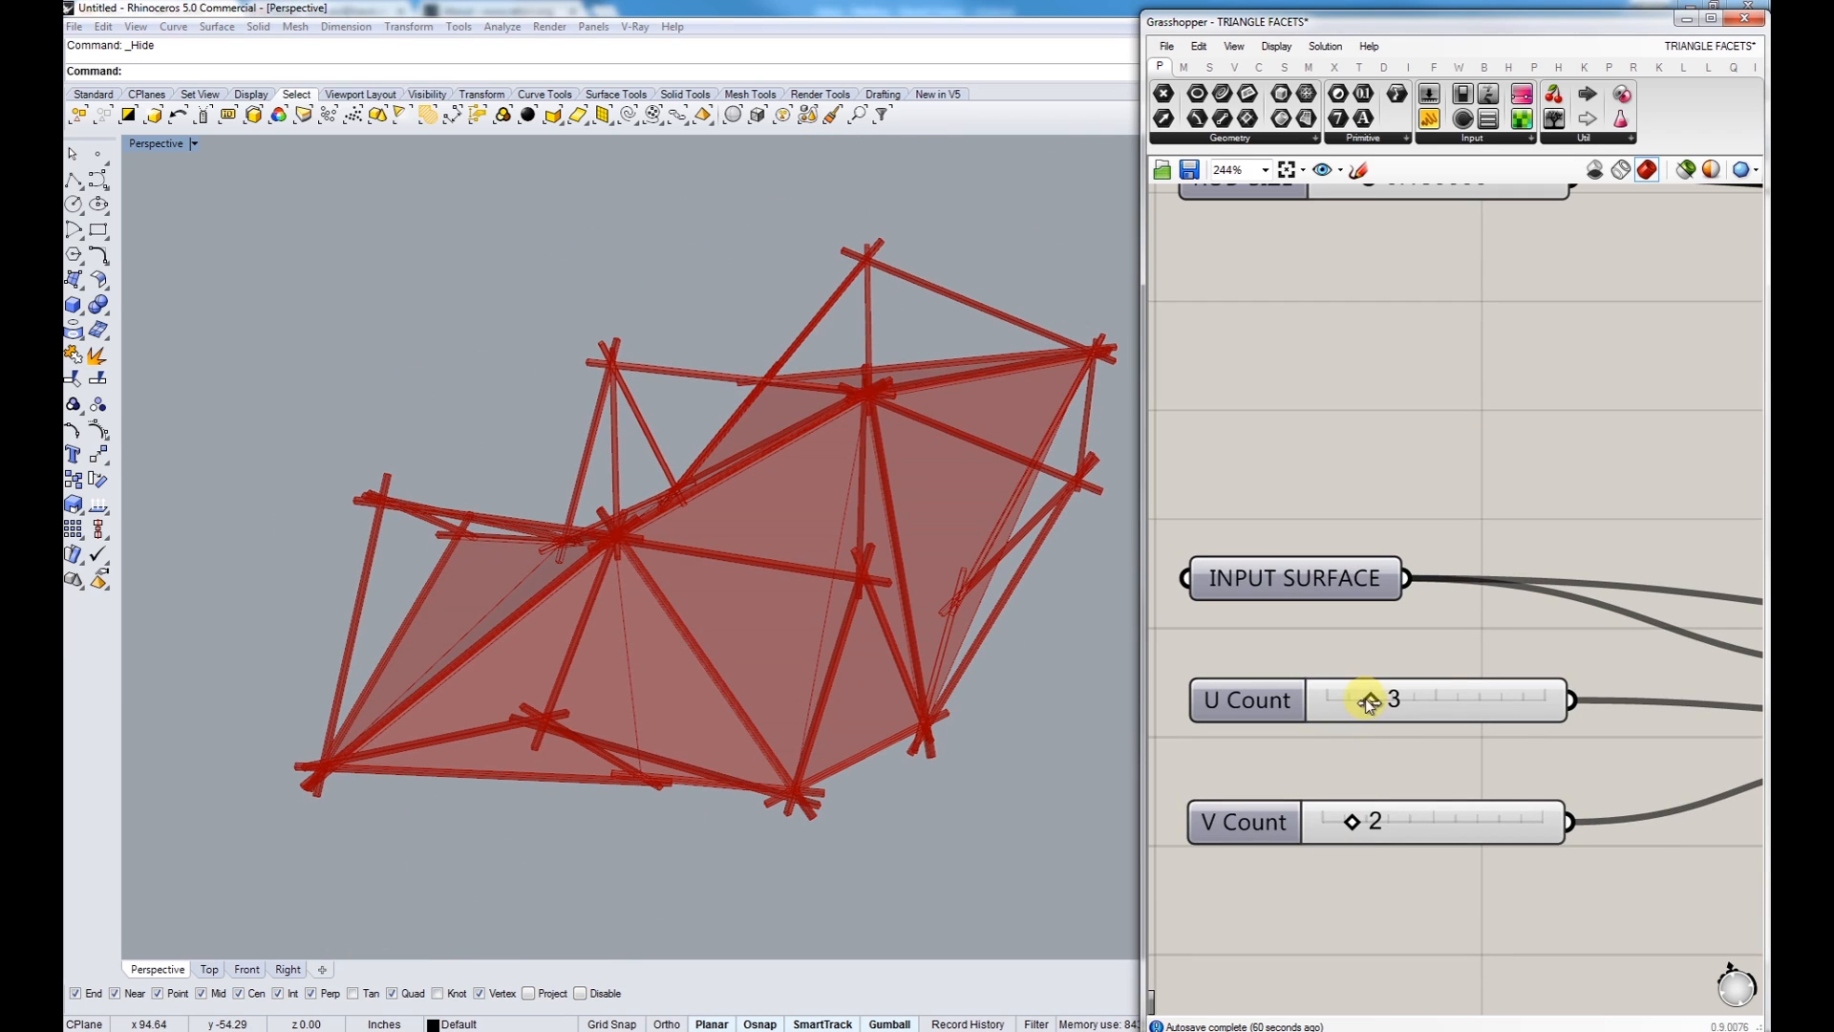
Step: Sweep U Count through 1, 4 and 12, settle on 7, then raise V Count to 8
left_click_drag(1387, 700, 1345, 700)
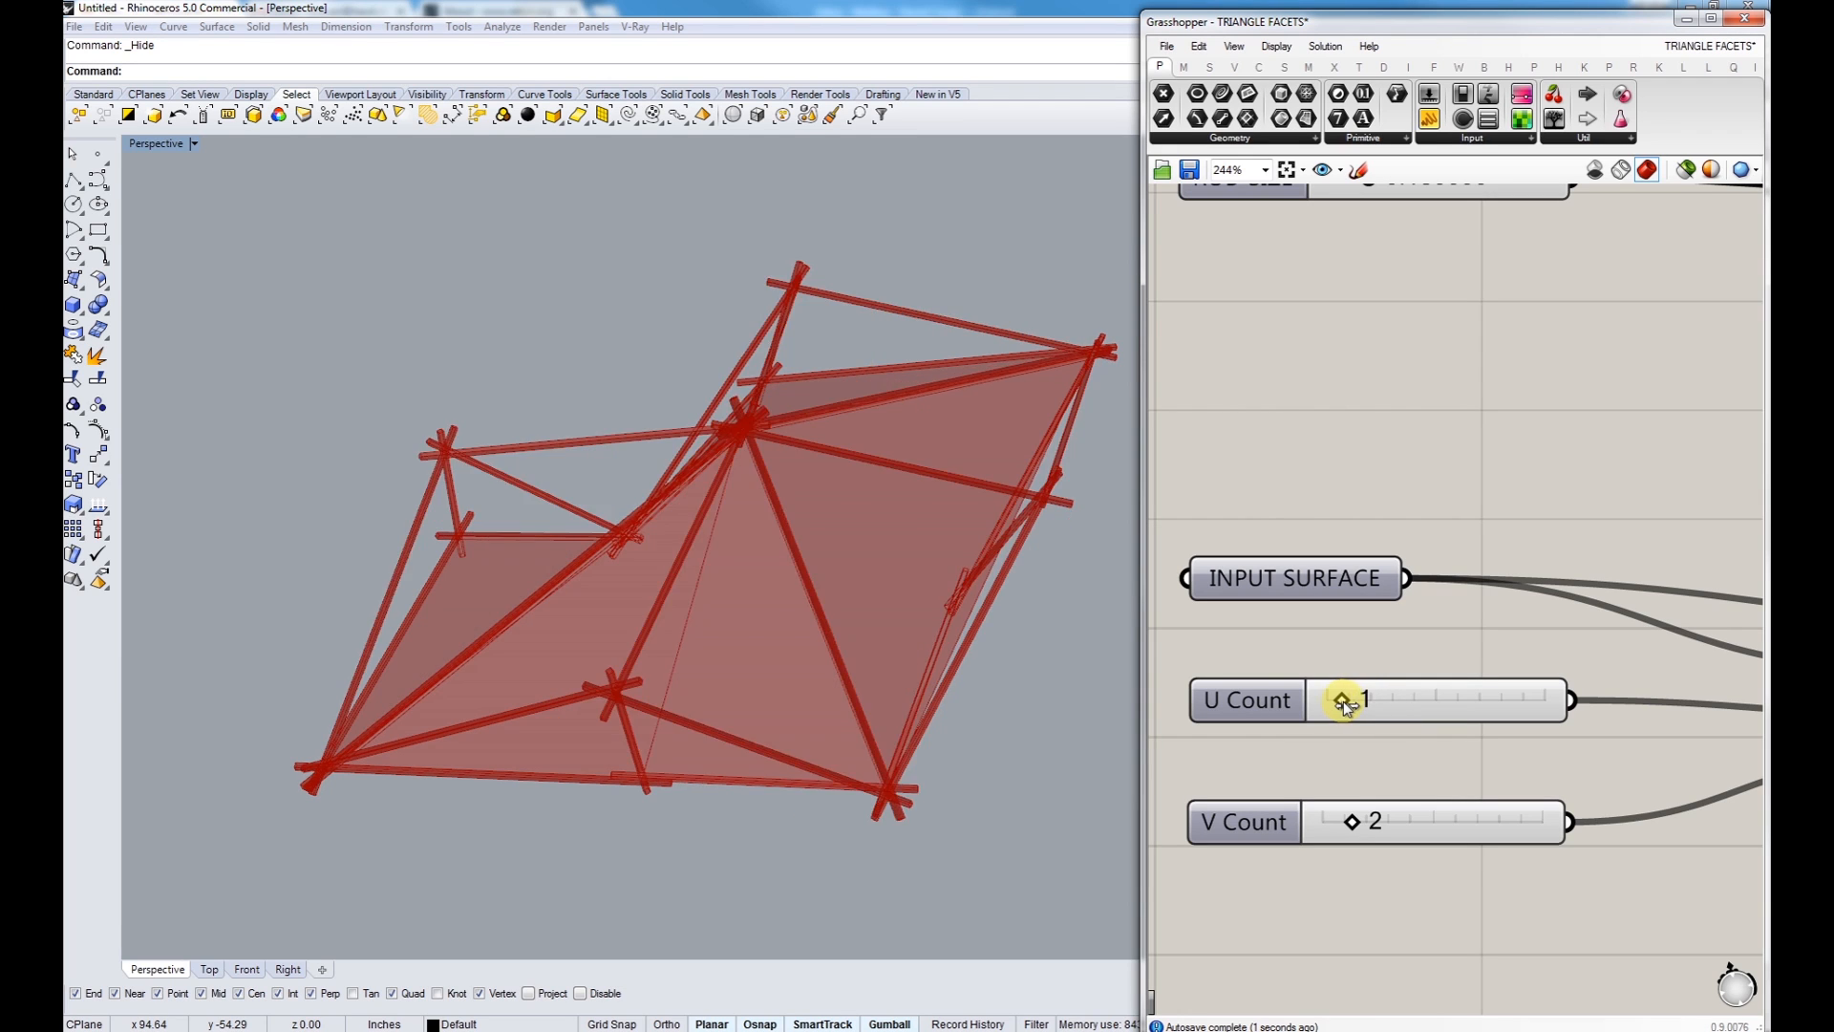
left_click_drag(1341, 699, 1386, 699)
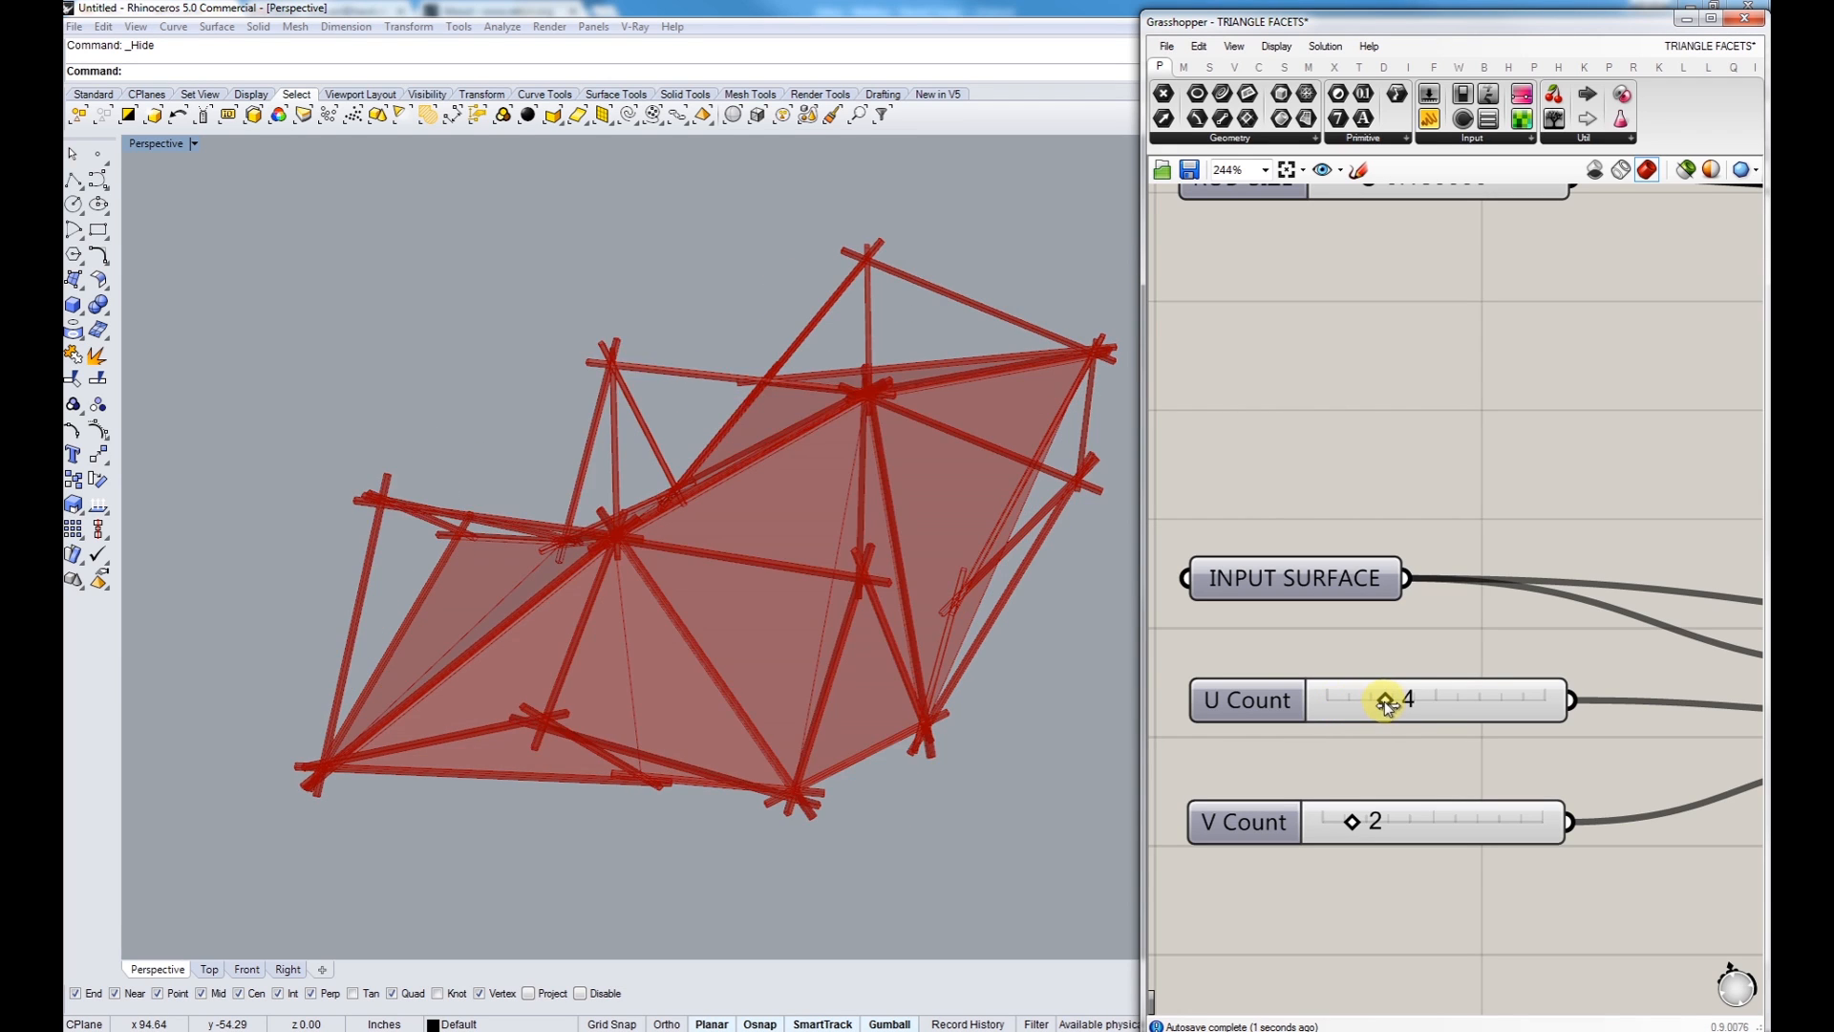
left_click_drag(1386, 699, 1427, 699)
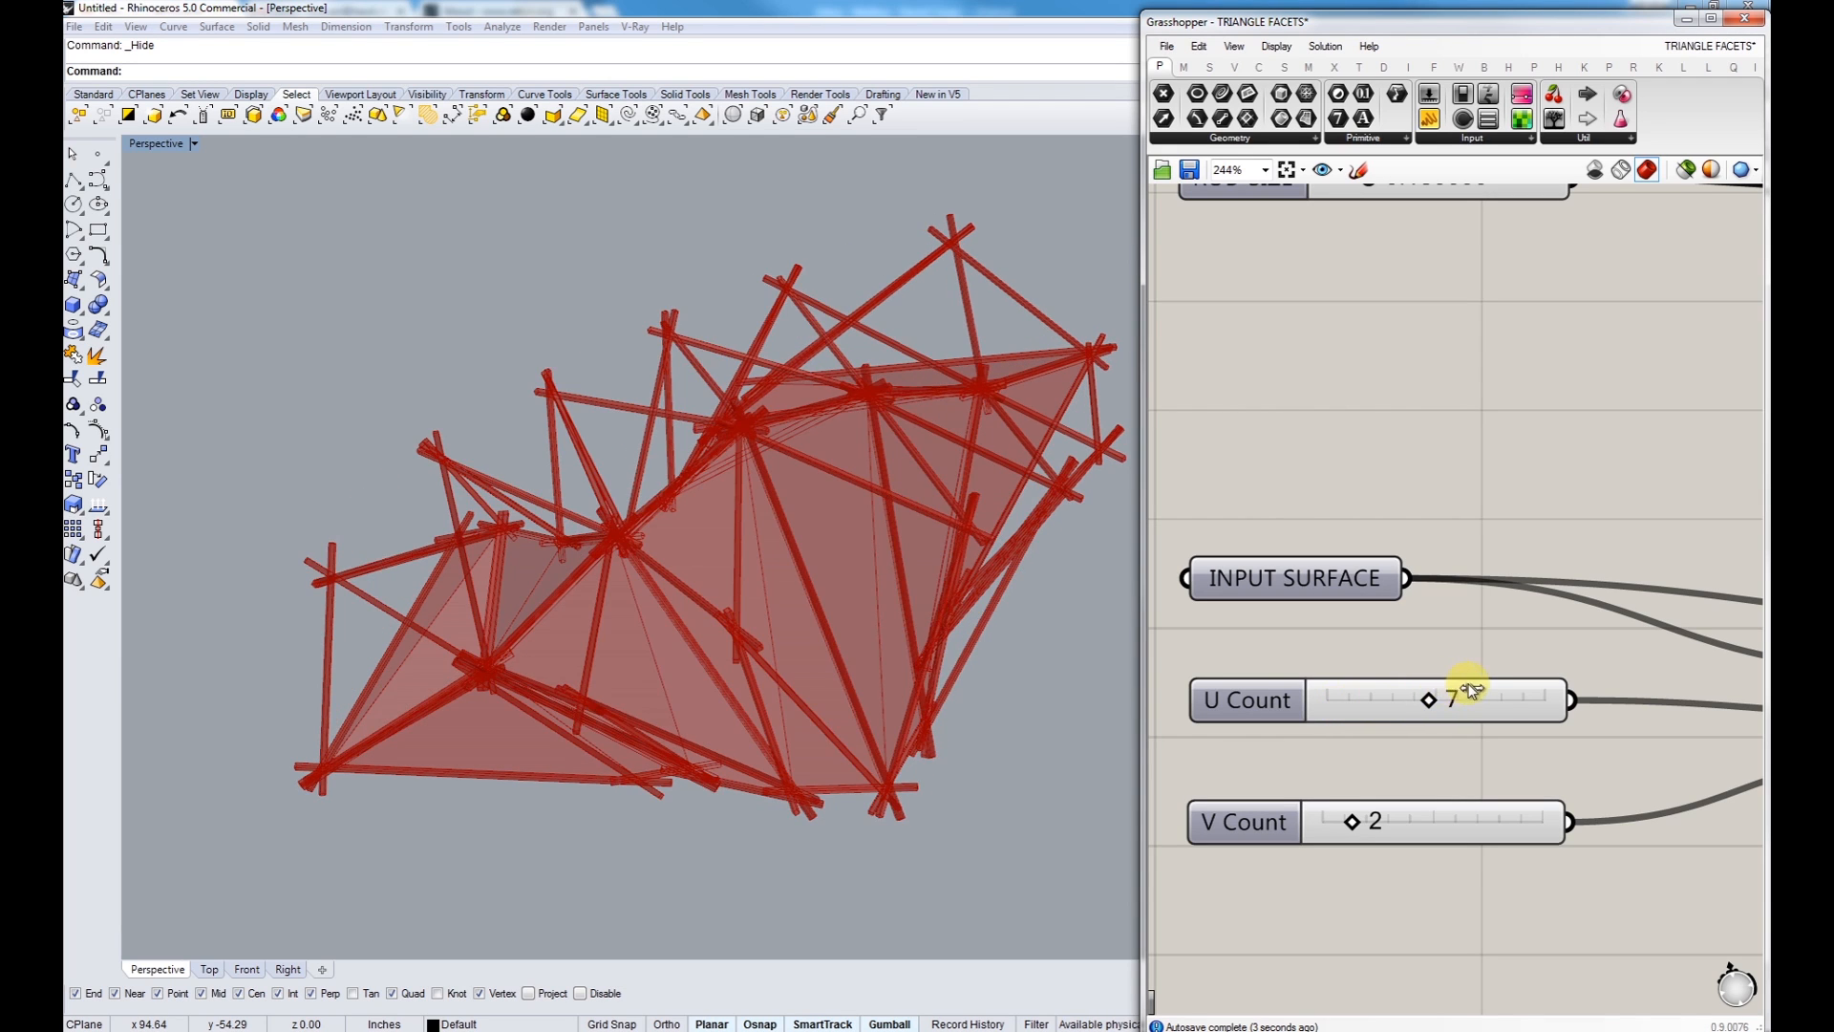
left_click_drag(1428, 698, 1509, 699)
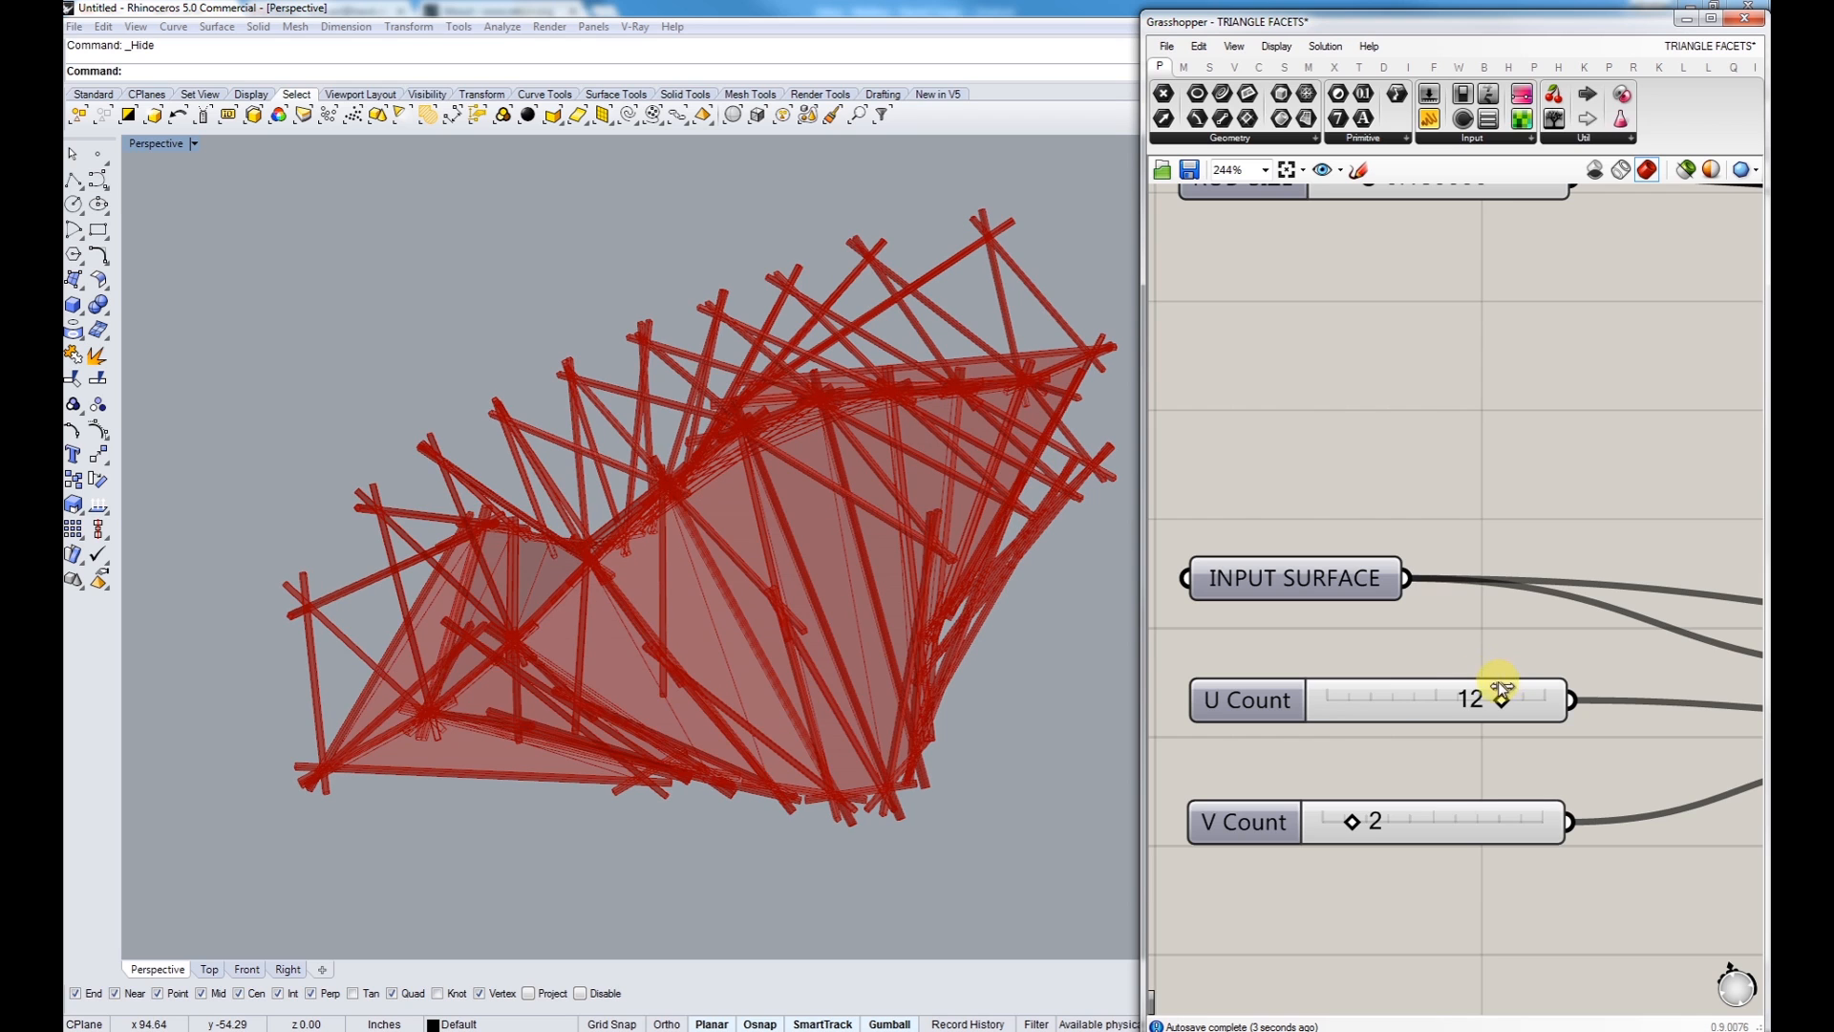
left_click_drag(1503, 698, 1444, 699)
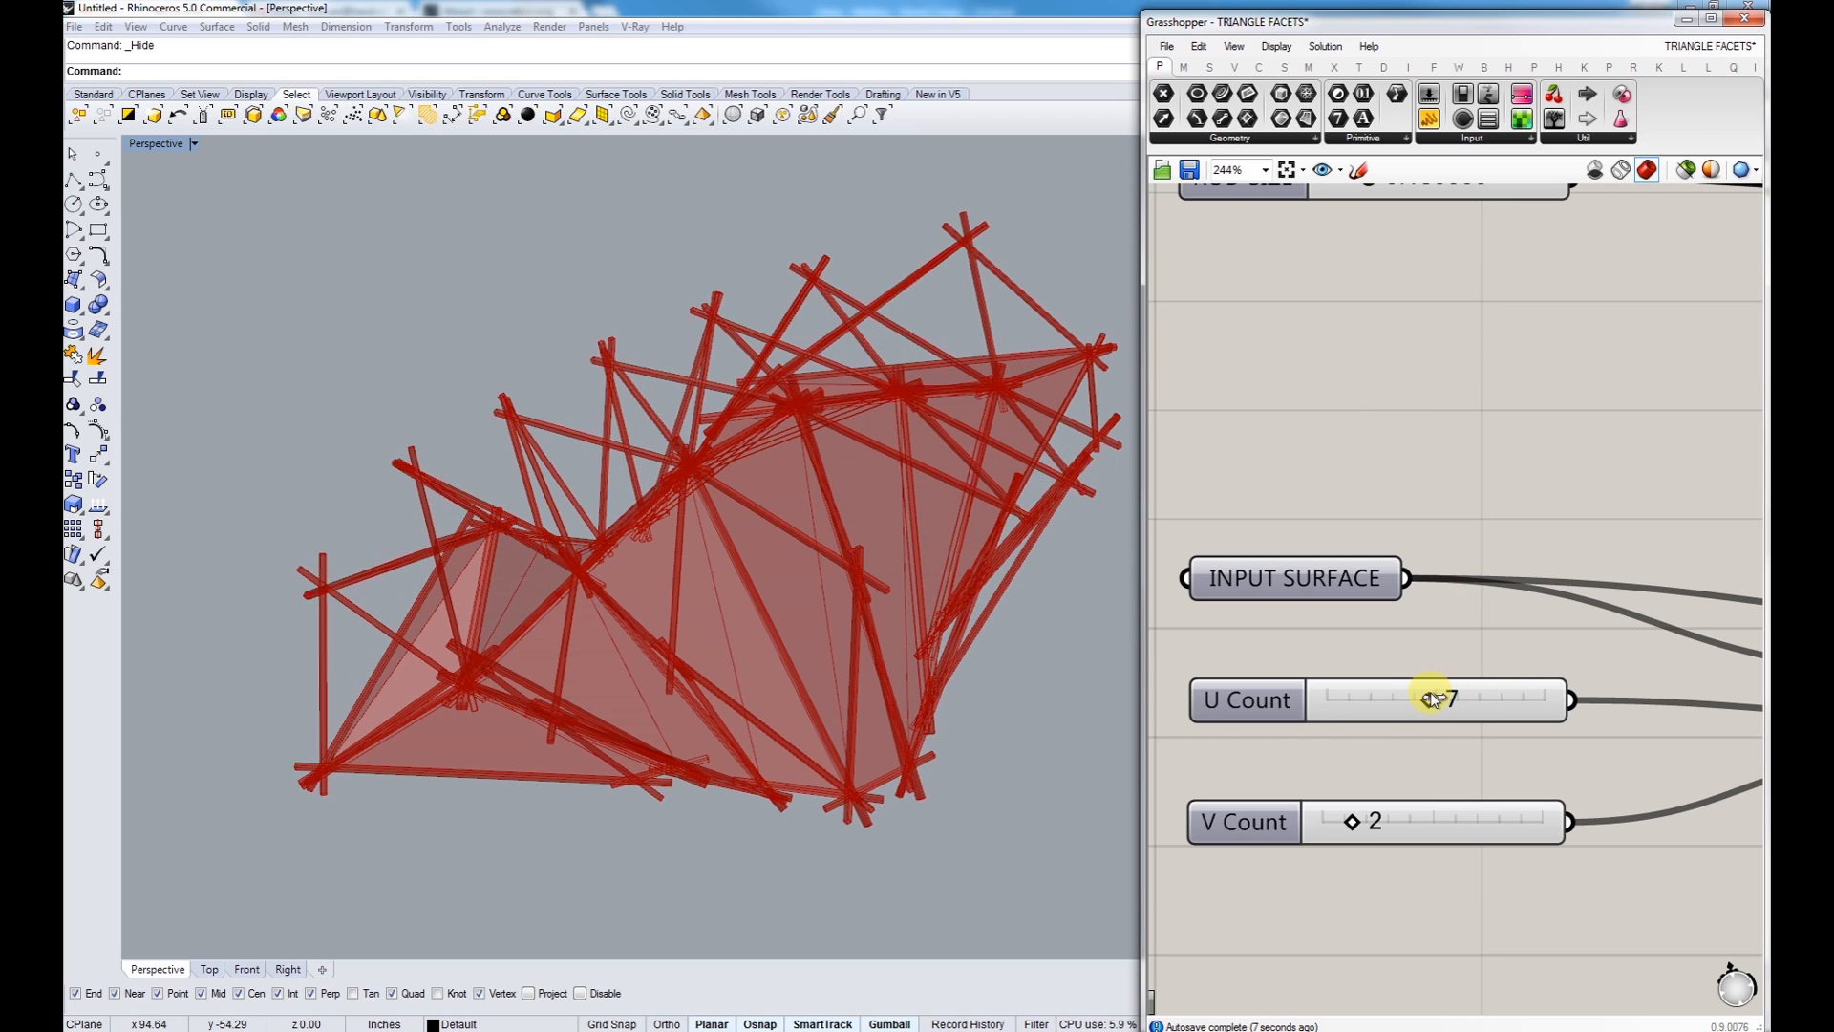
left_click_drag(1433, 697, 922, 700)
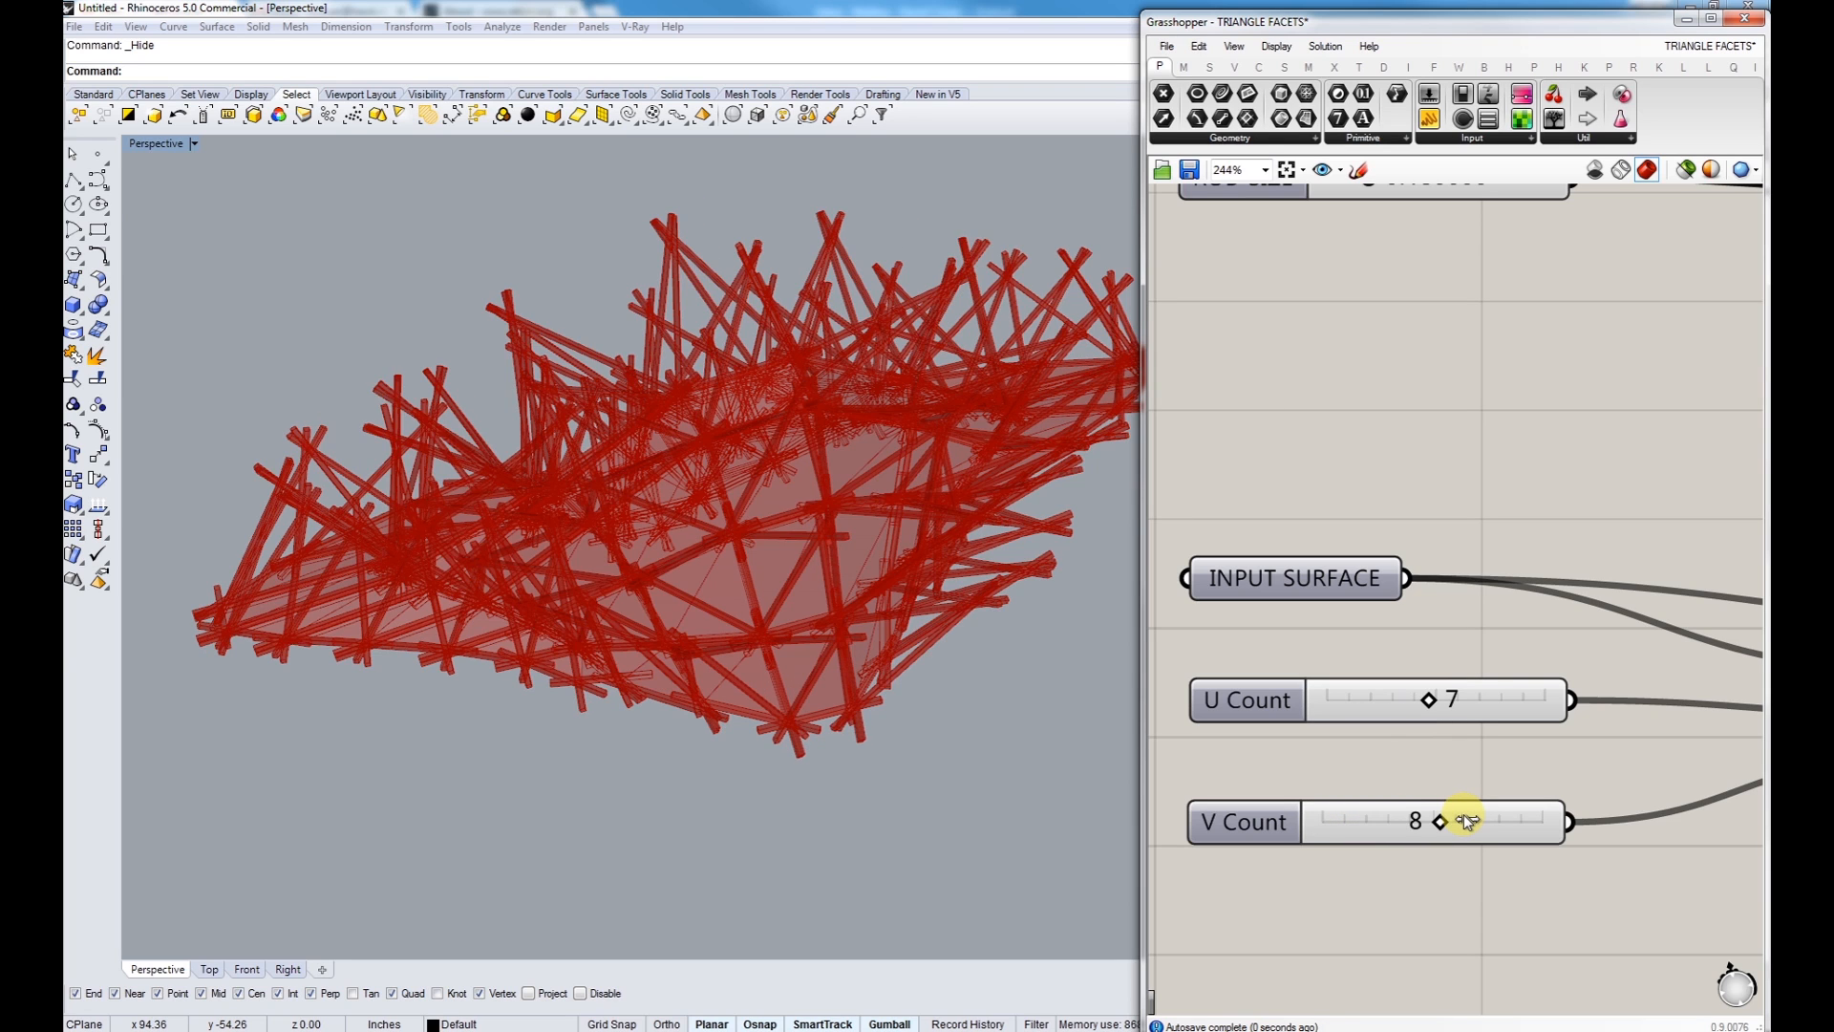
left_click_drag(1435, 820, 1451, 819)
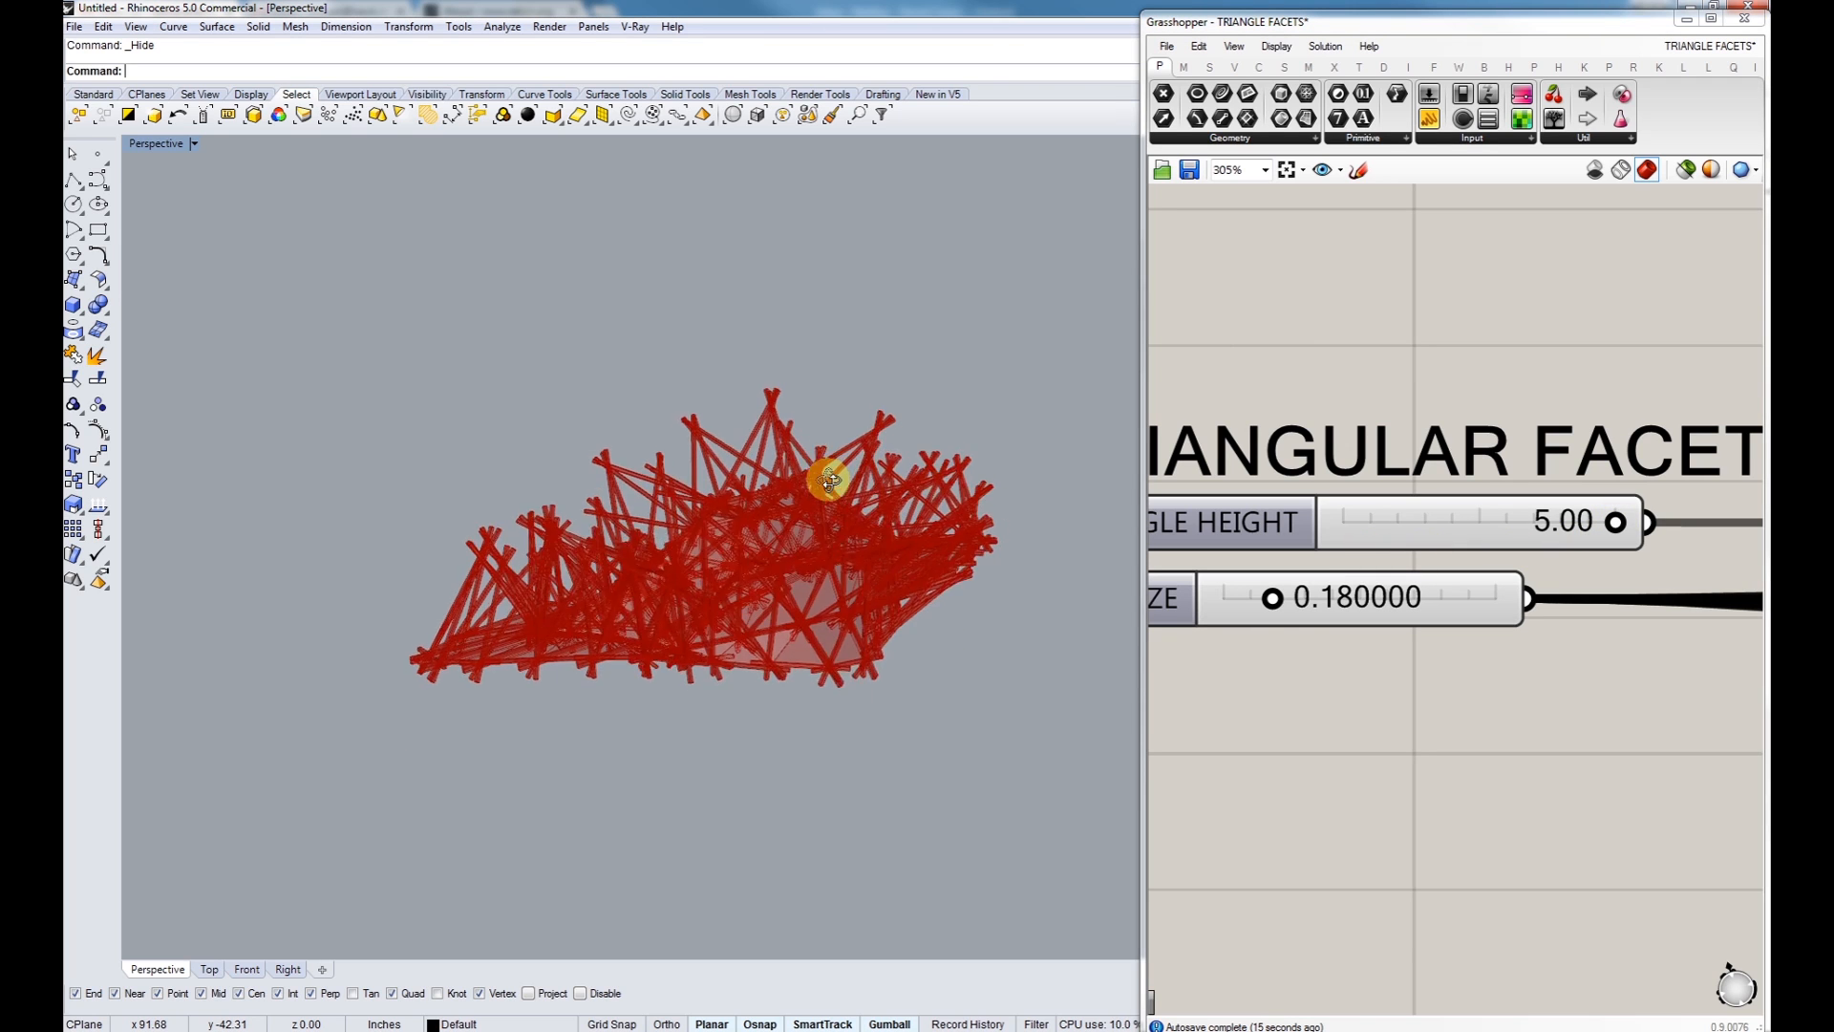
Step: Lower TRIANGLE HEIGHT from 5.00 through 1.50, 1.24 and -0.64, settling at 0.48
left_click_drag(819, 480, 783, 496)
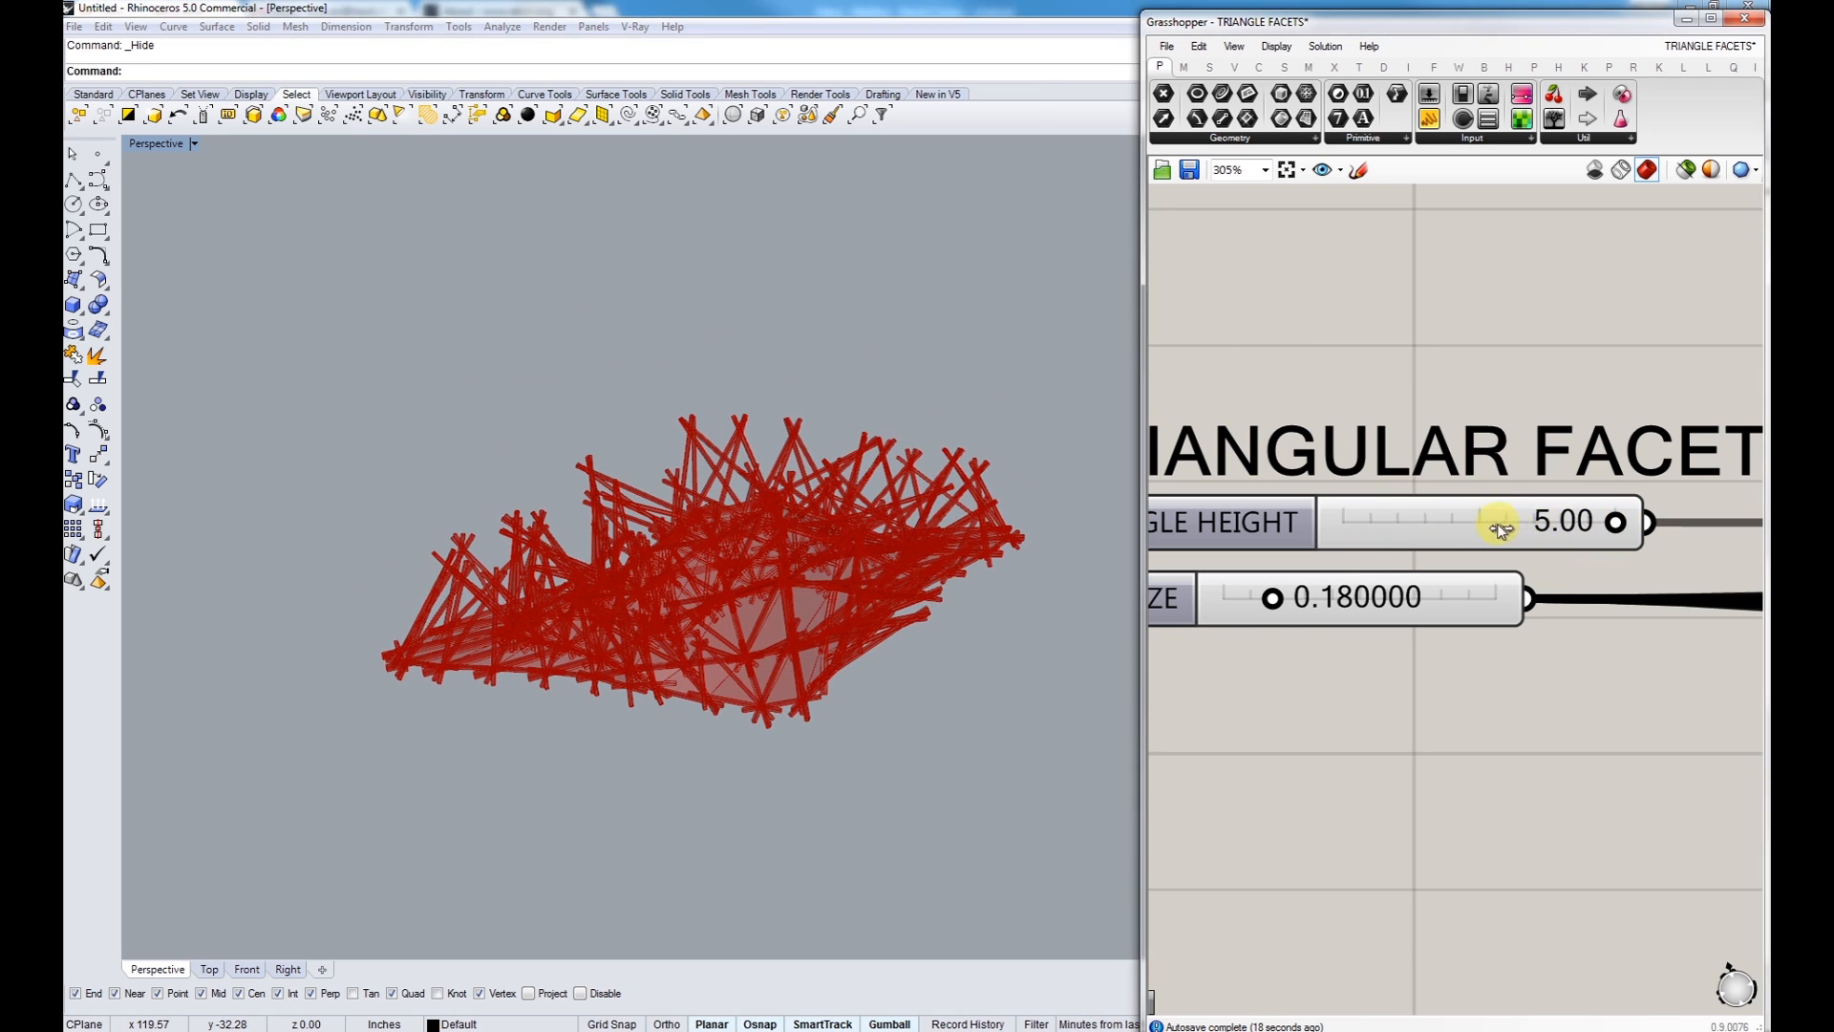
left_click_drag(1501, 521, 1460, 522)
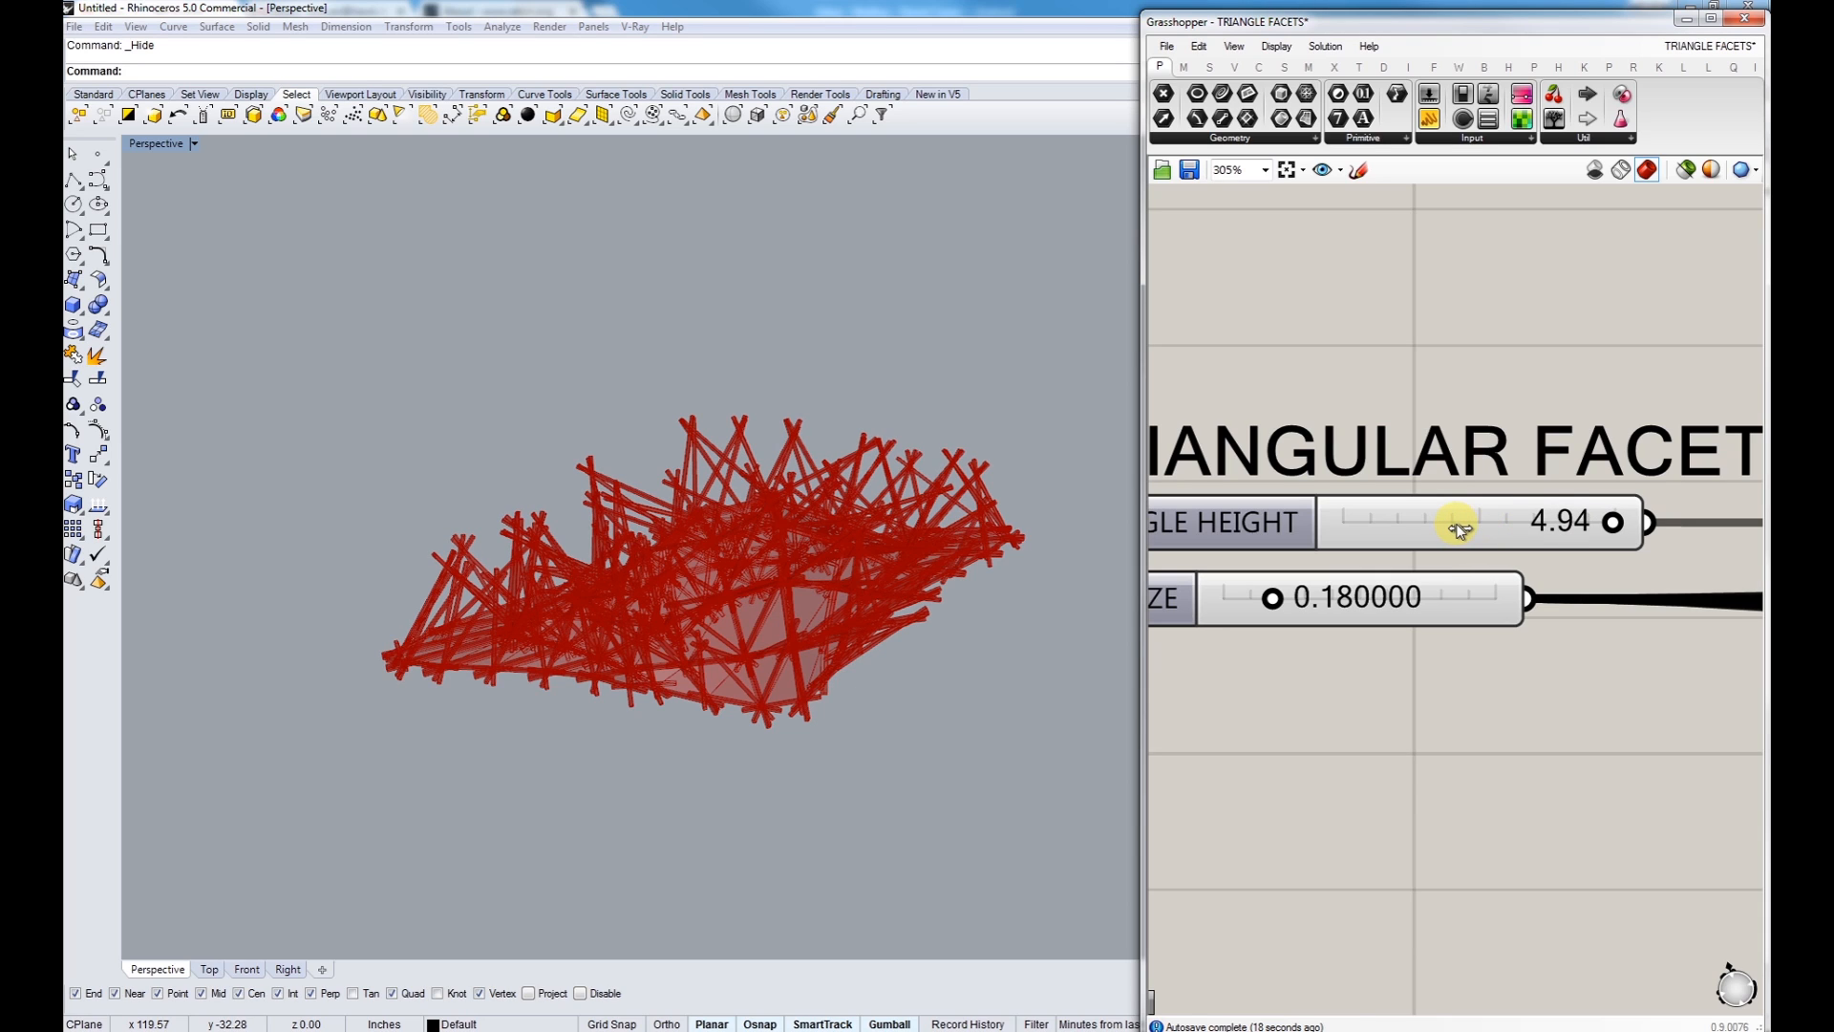
left_click_drag(1460, 522, 1453, 523)
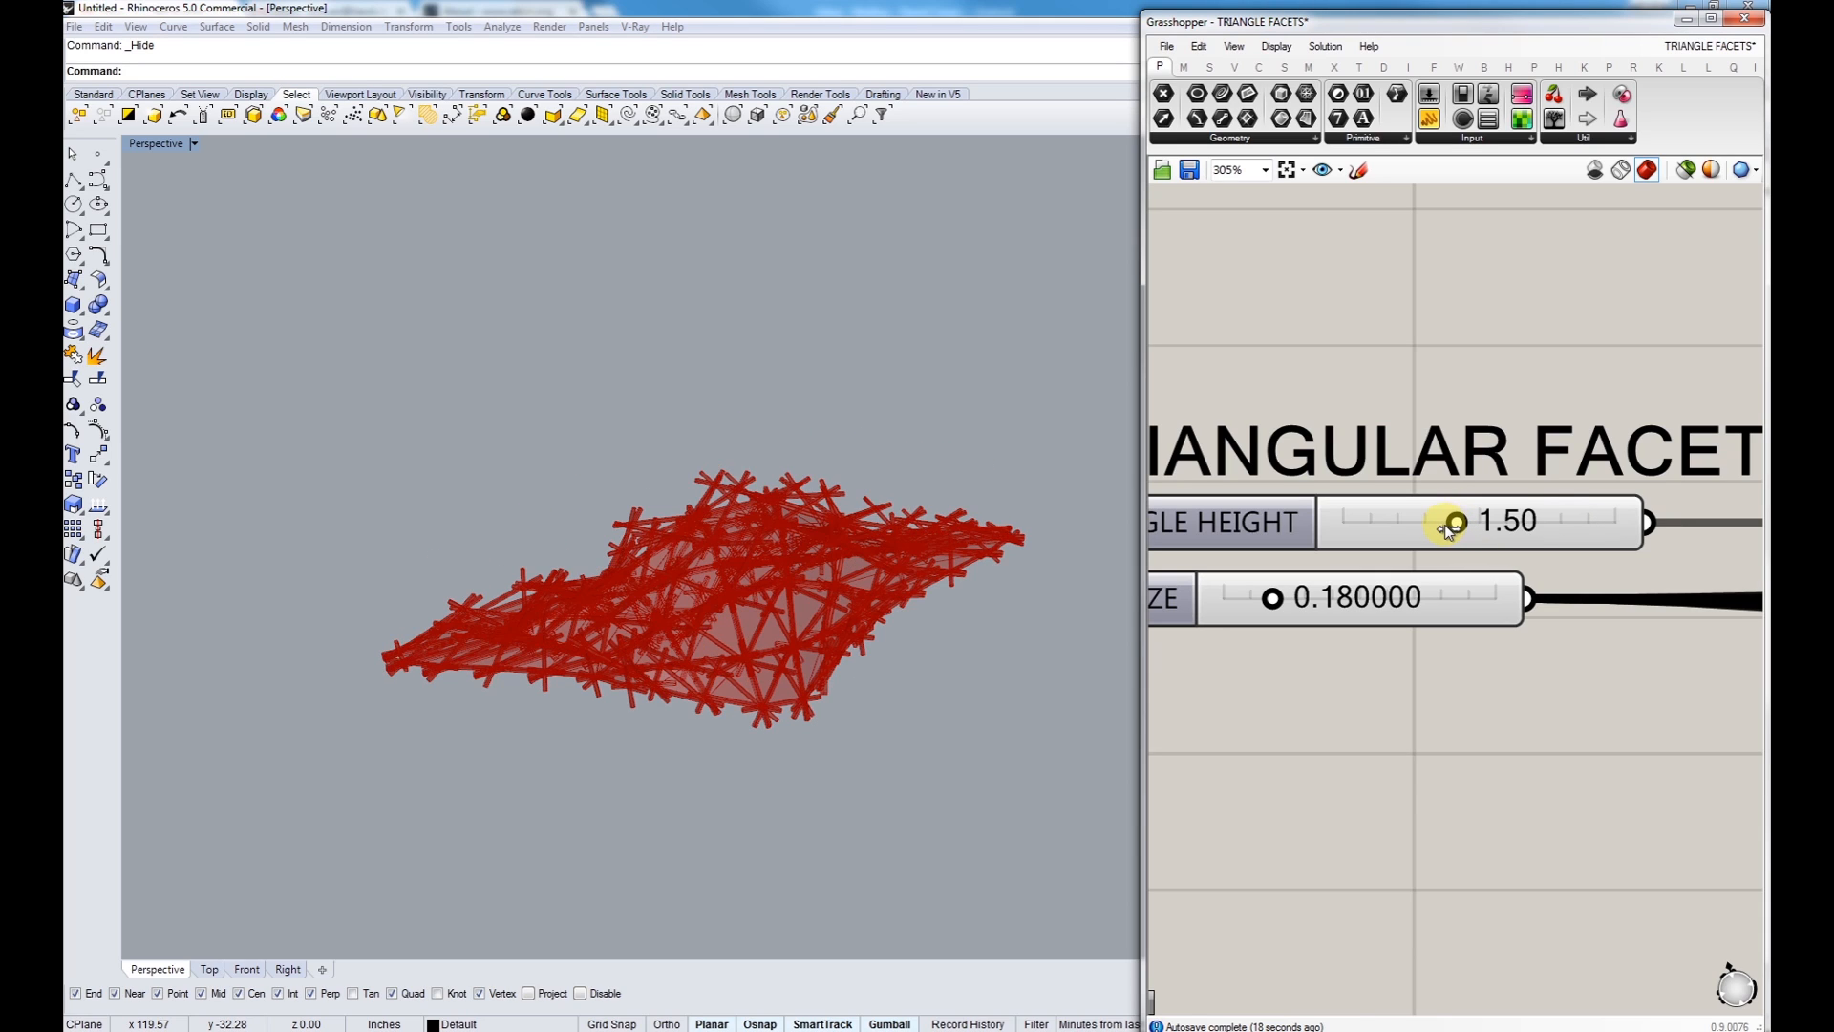
left_click_drag(1456, 523, 1448, 523)
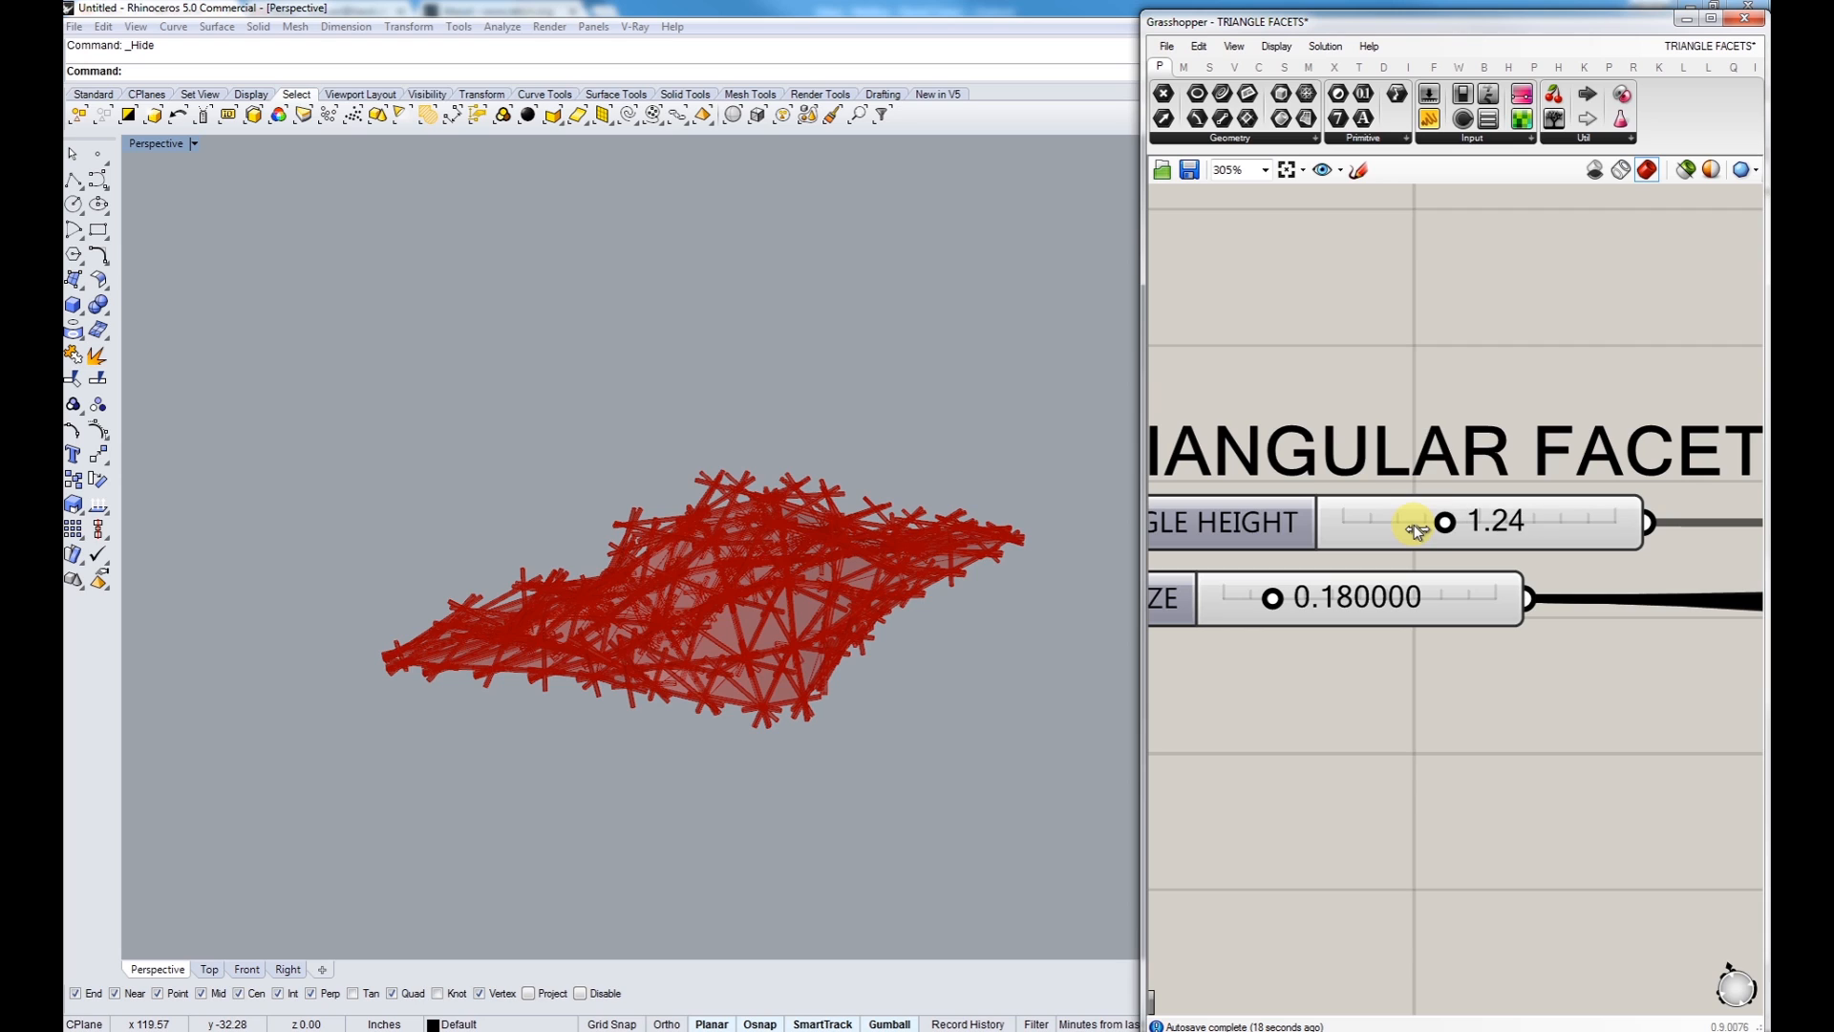
left_click_drag(1444, 521, 1359, 522)
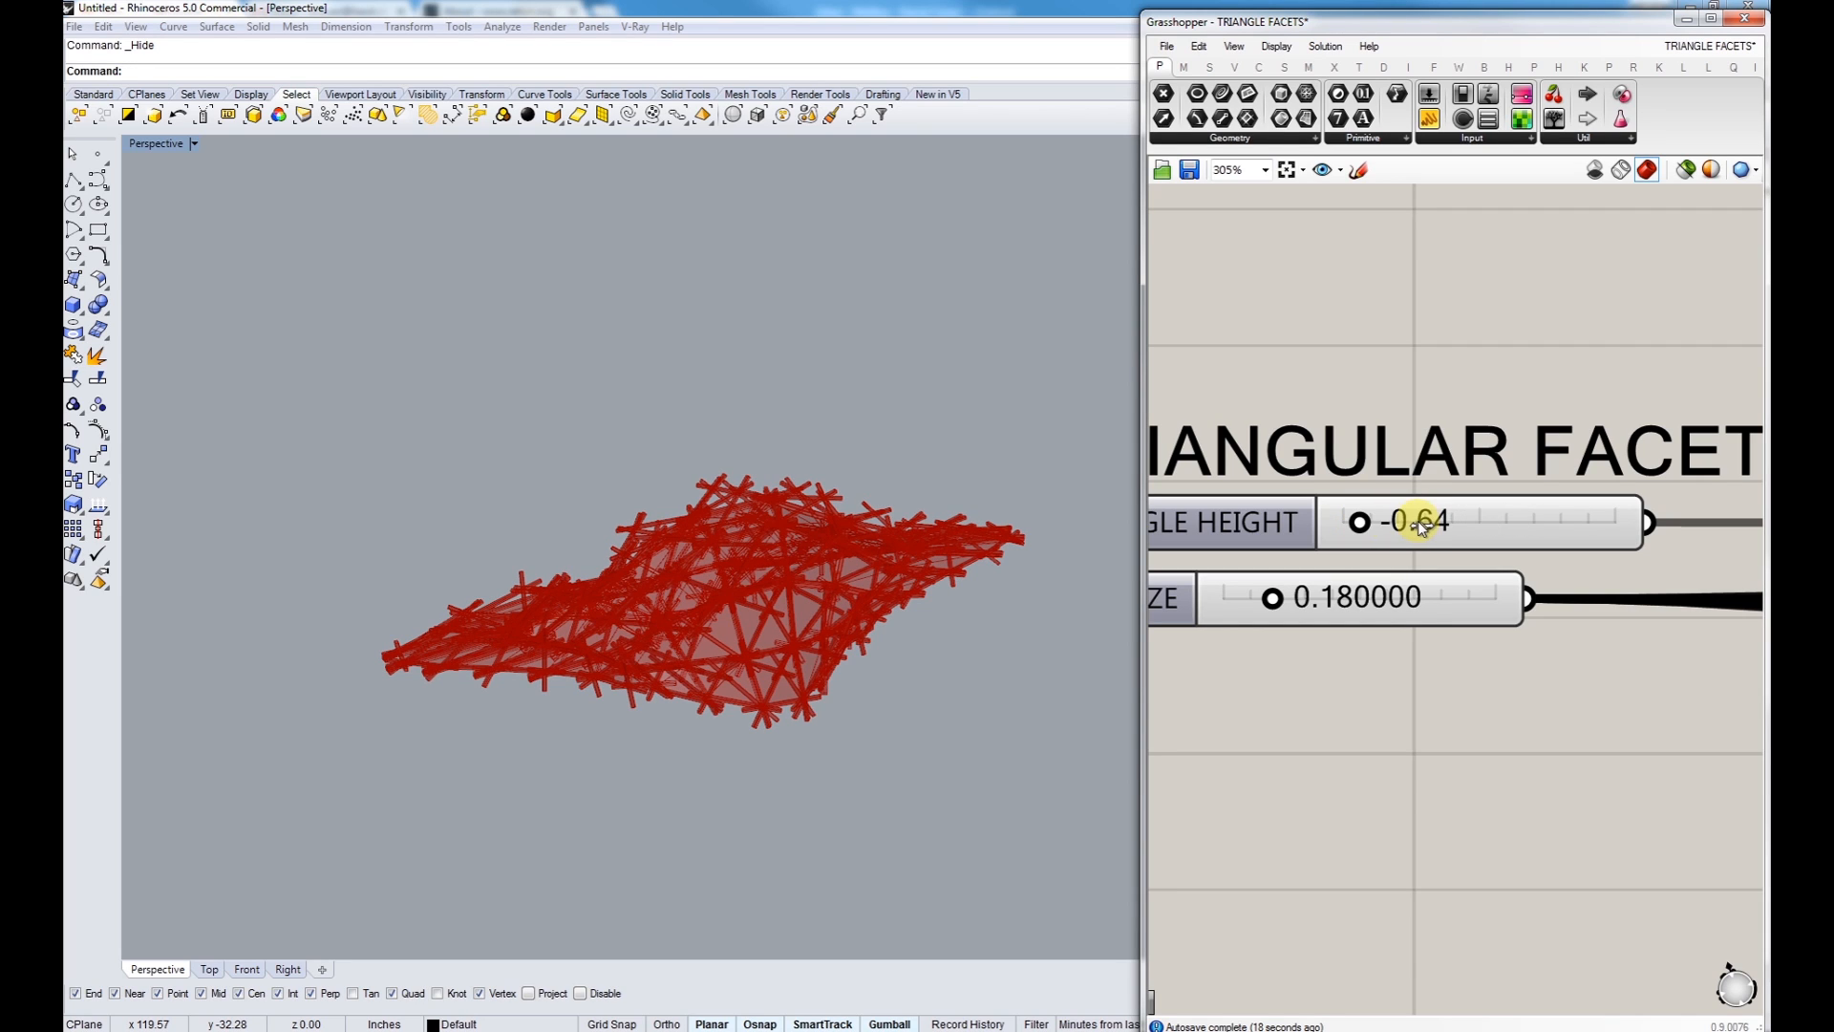
left_click_drag(1413, 522, 1459, 522)
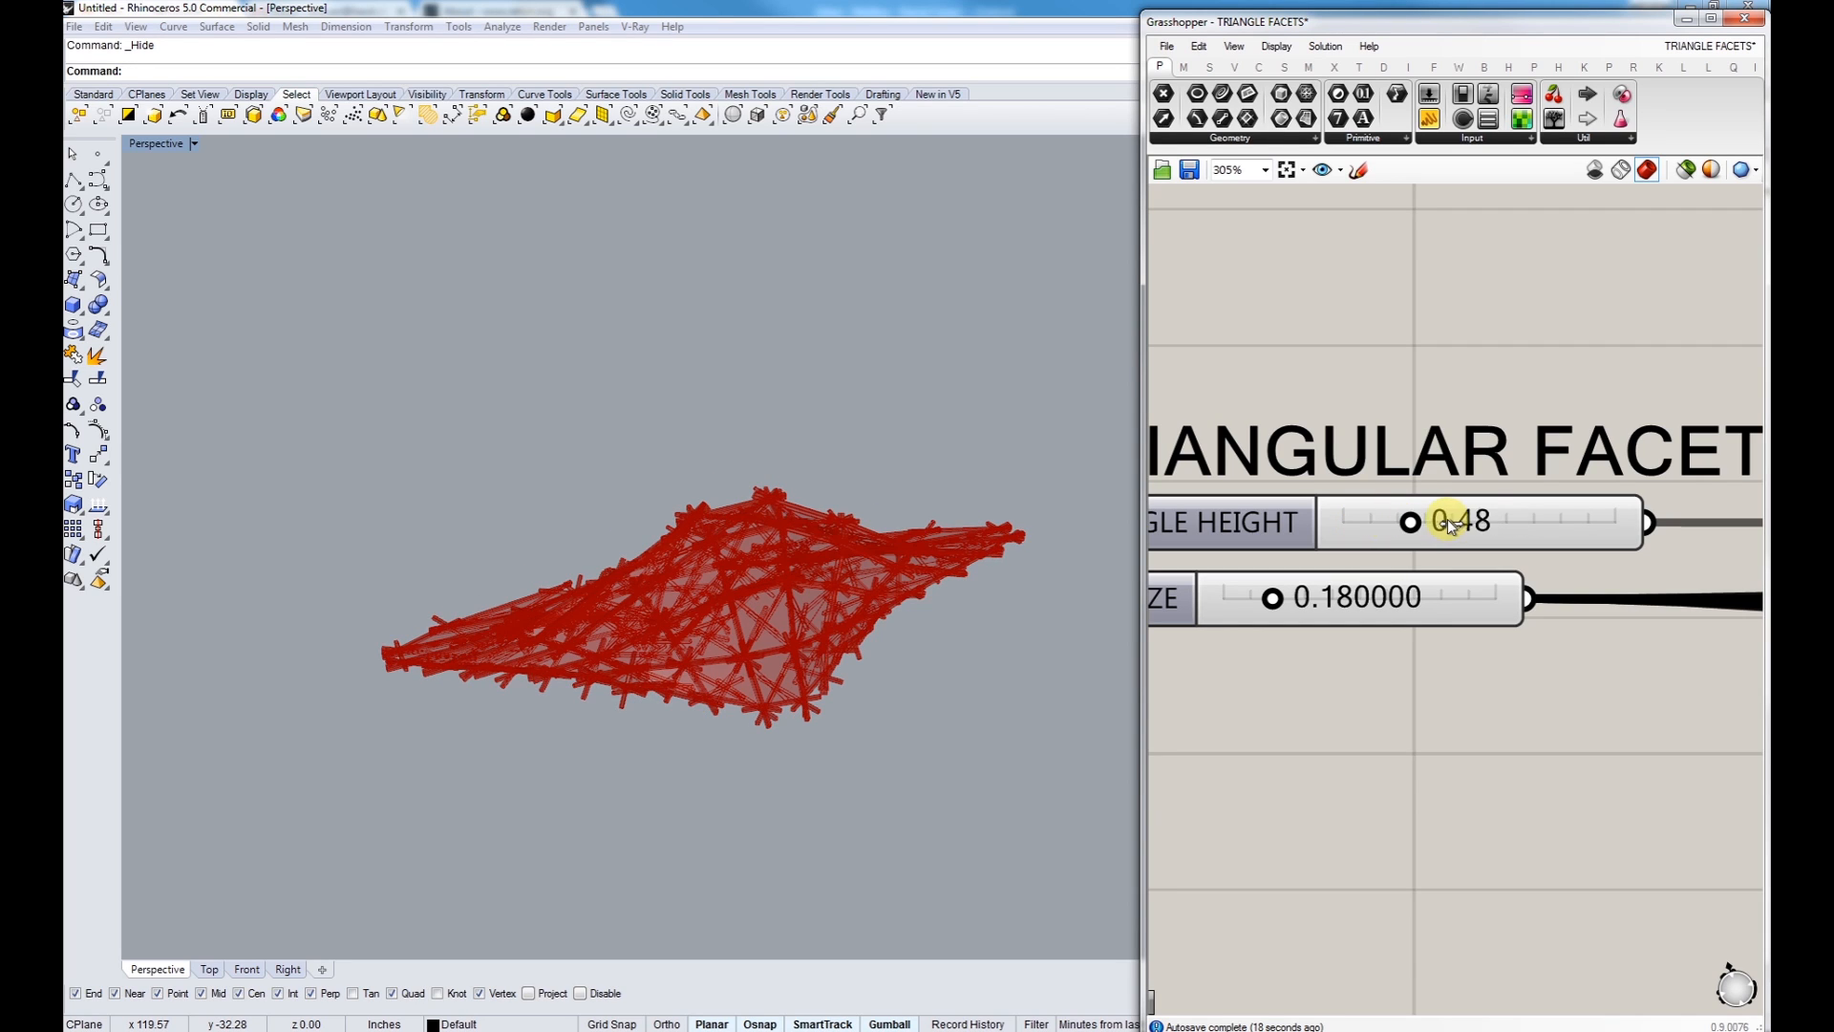
left_click_drag(1442, 522, 1410, 523)
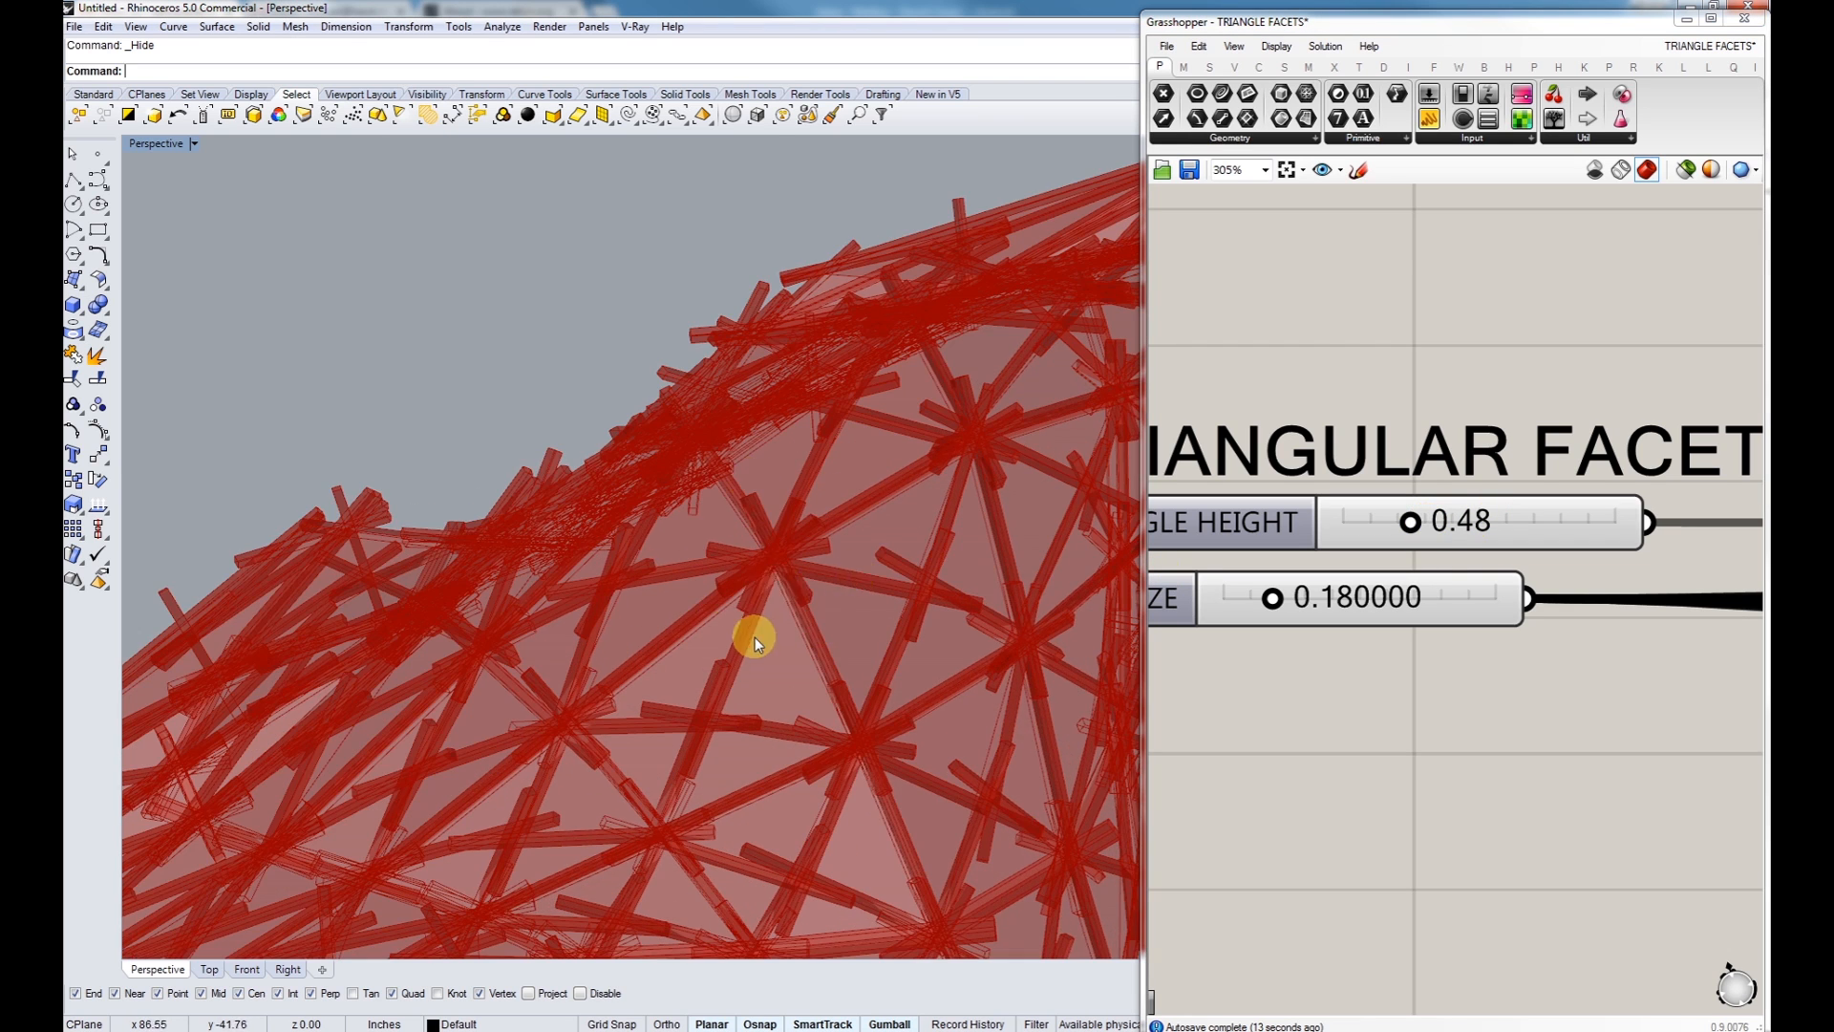
Step: Look around the close-up of the large triangular facets in the Perspective view
left_click_drag(755, 641, 720, 671)
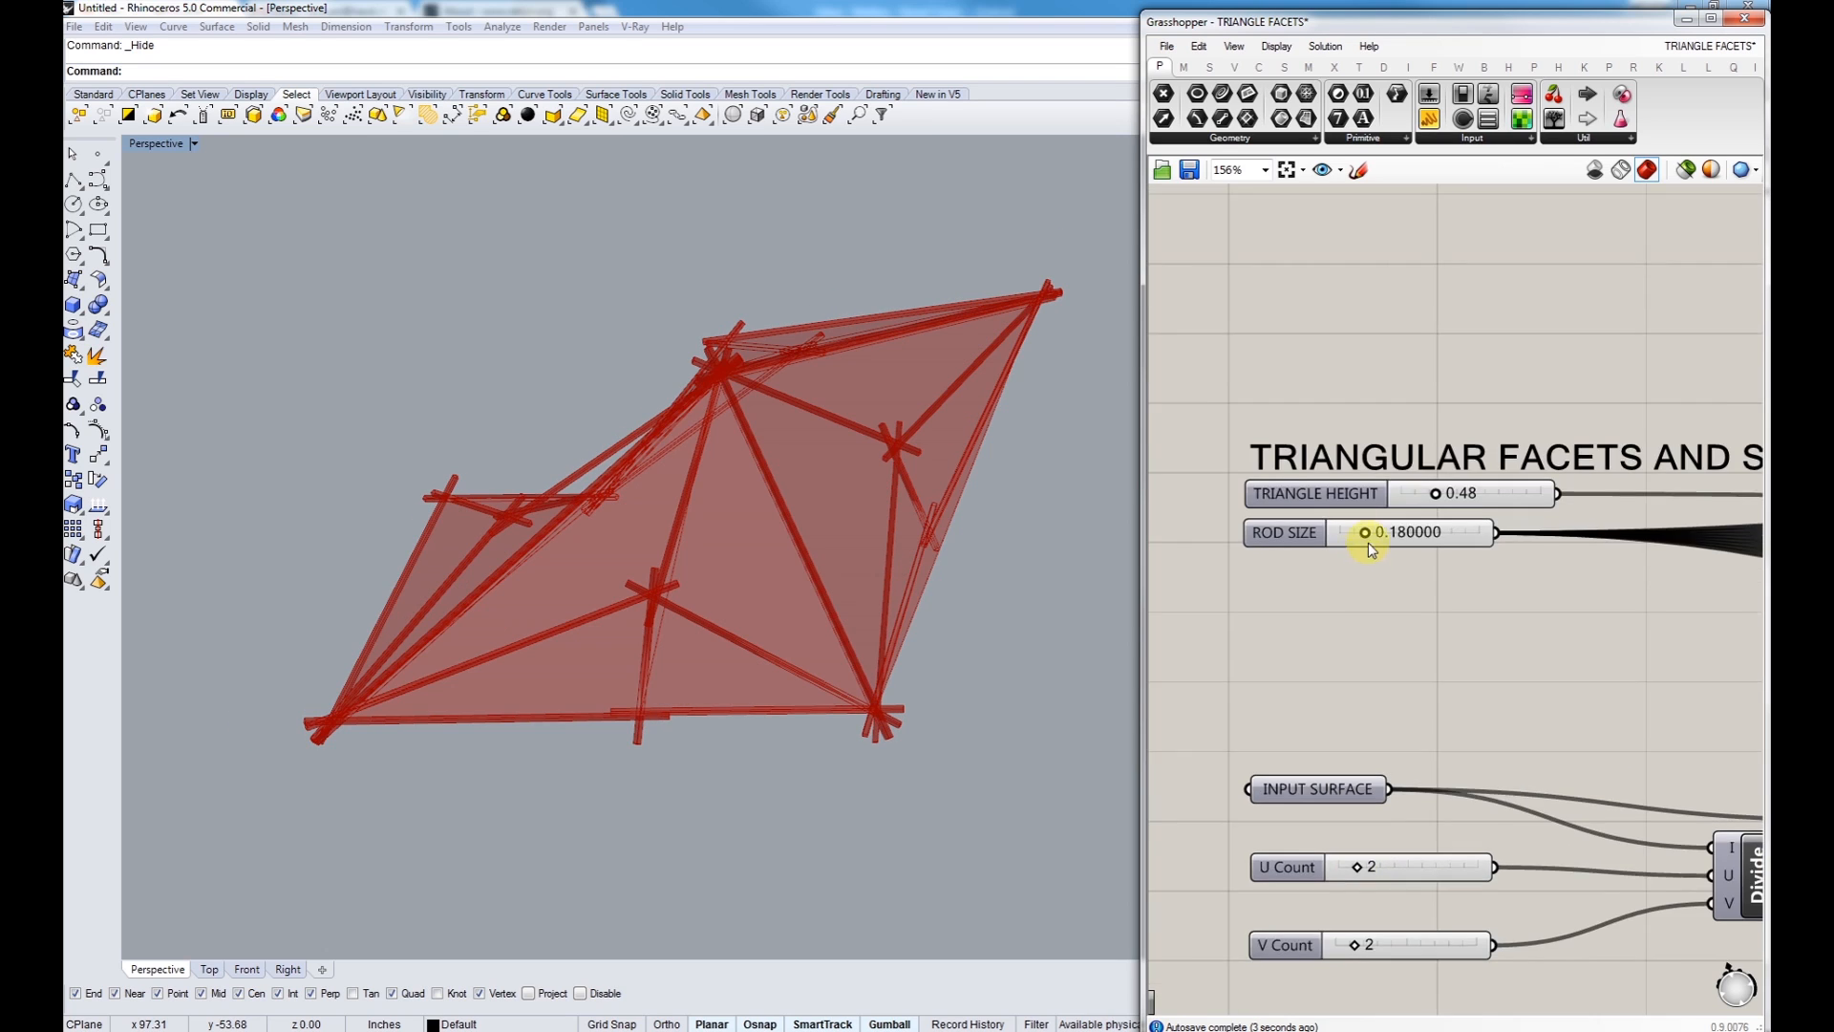
Step: Thin the rods to about 0.07 and raise TRIANGLE HEIGHT to 3.64 for taller peaks
scroll("up", 3)
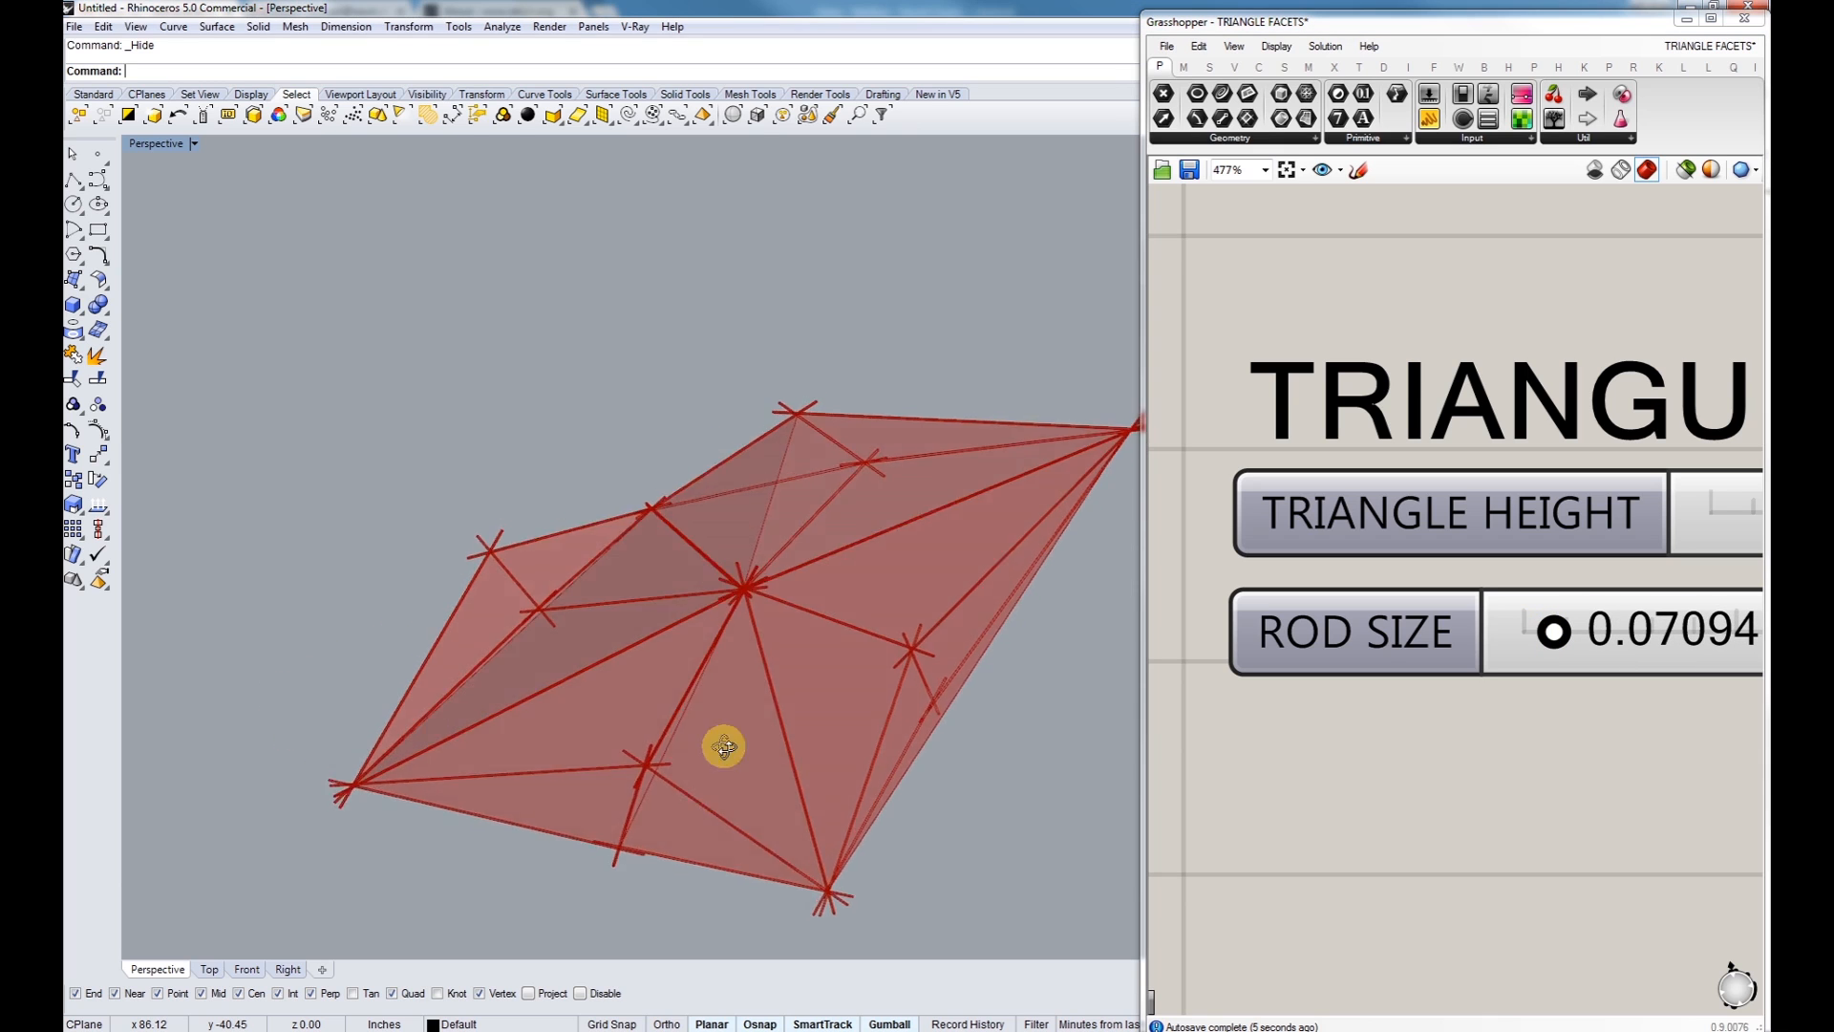
left_click_drag(724, 746, 749, 684)
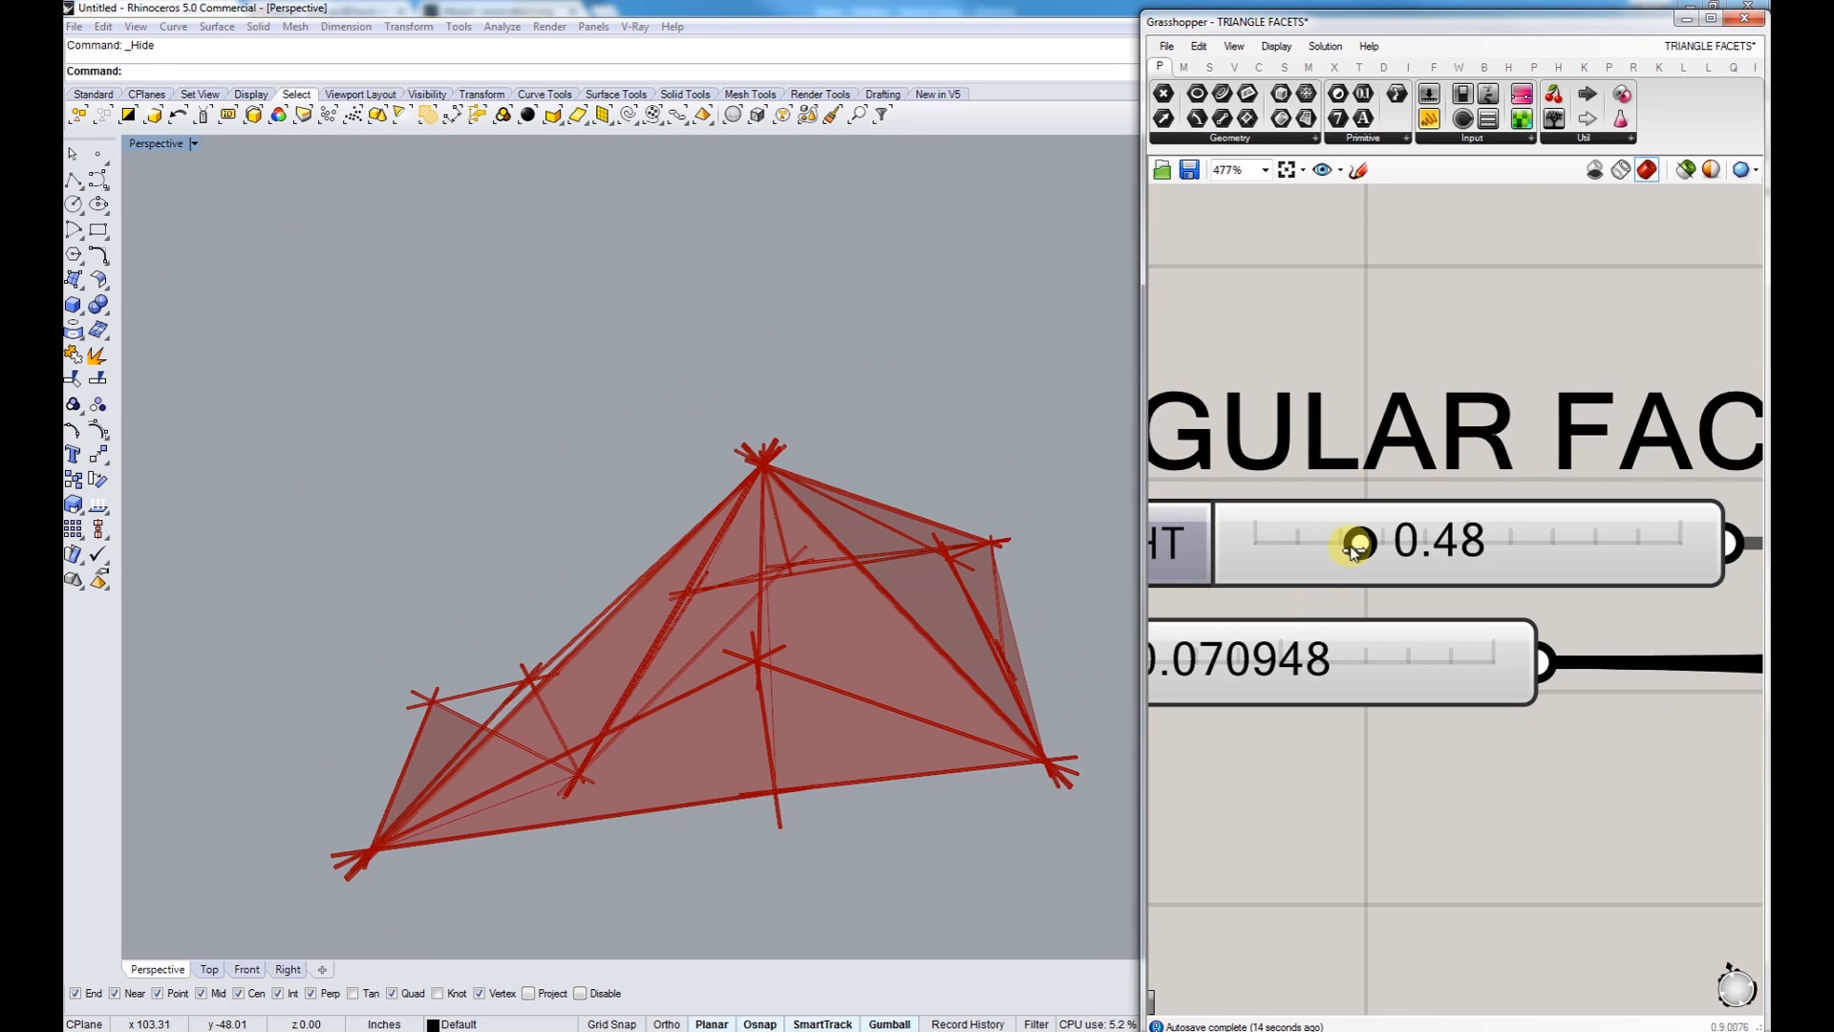
left_click_drag(1357, 541, 1585, 541)
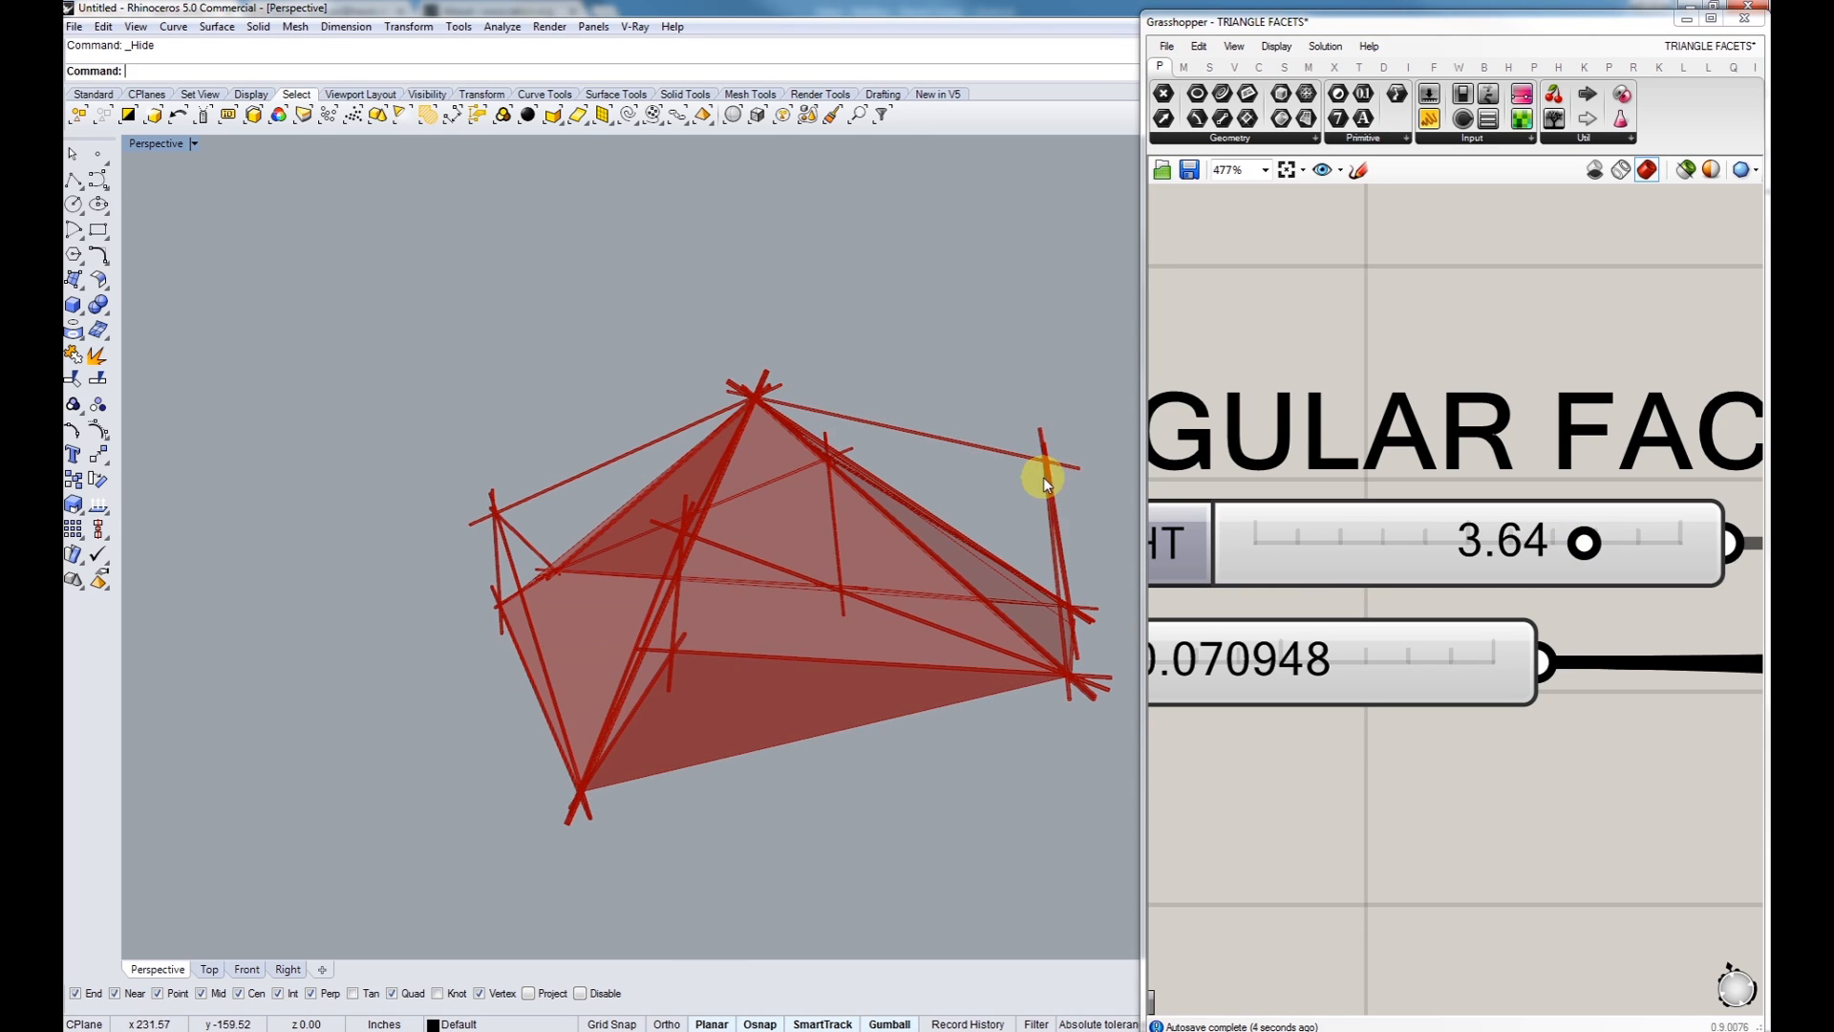
left_click_drag(1042, 484, 866, 641)
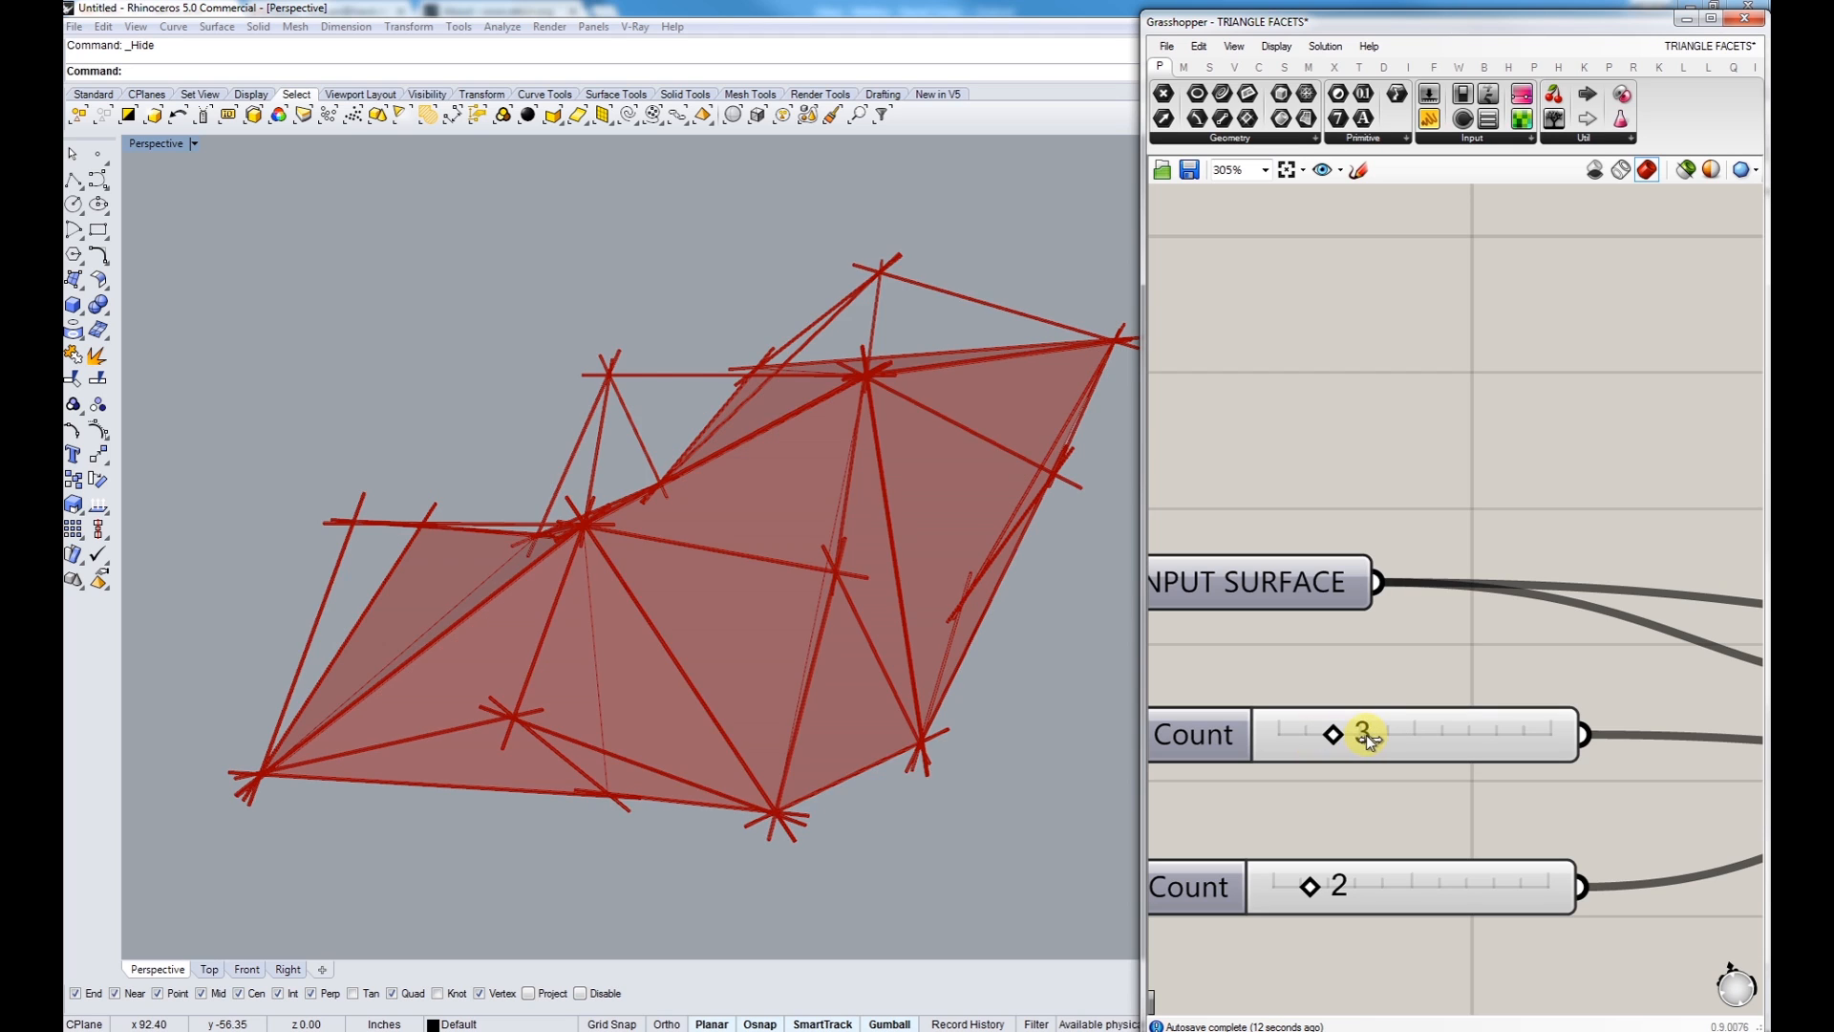
Step: Set U Count to 3 to add more triangular facets across the surface
left_click_drag(1331, 735, 1416, 734)
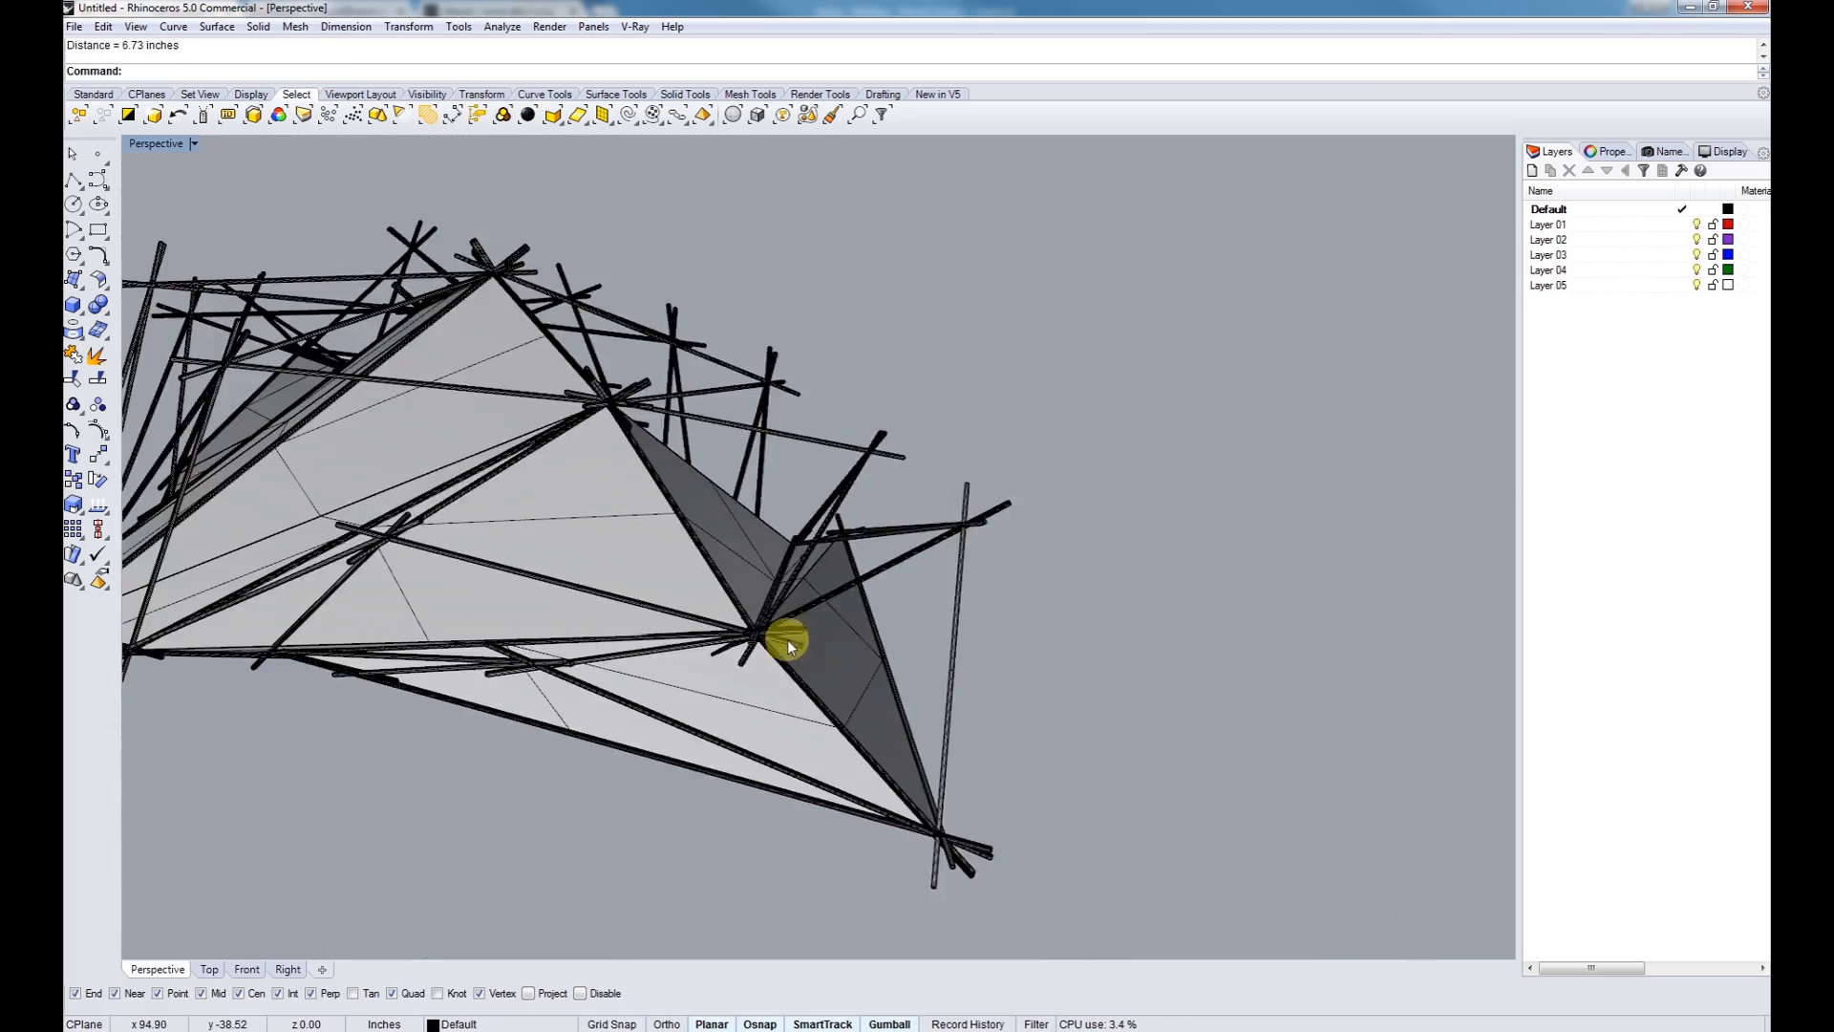
Step: Orbit around the baked grey facets and black sticks
left_click_drag(791, 646, 796, 569)
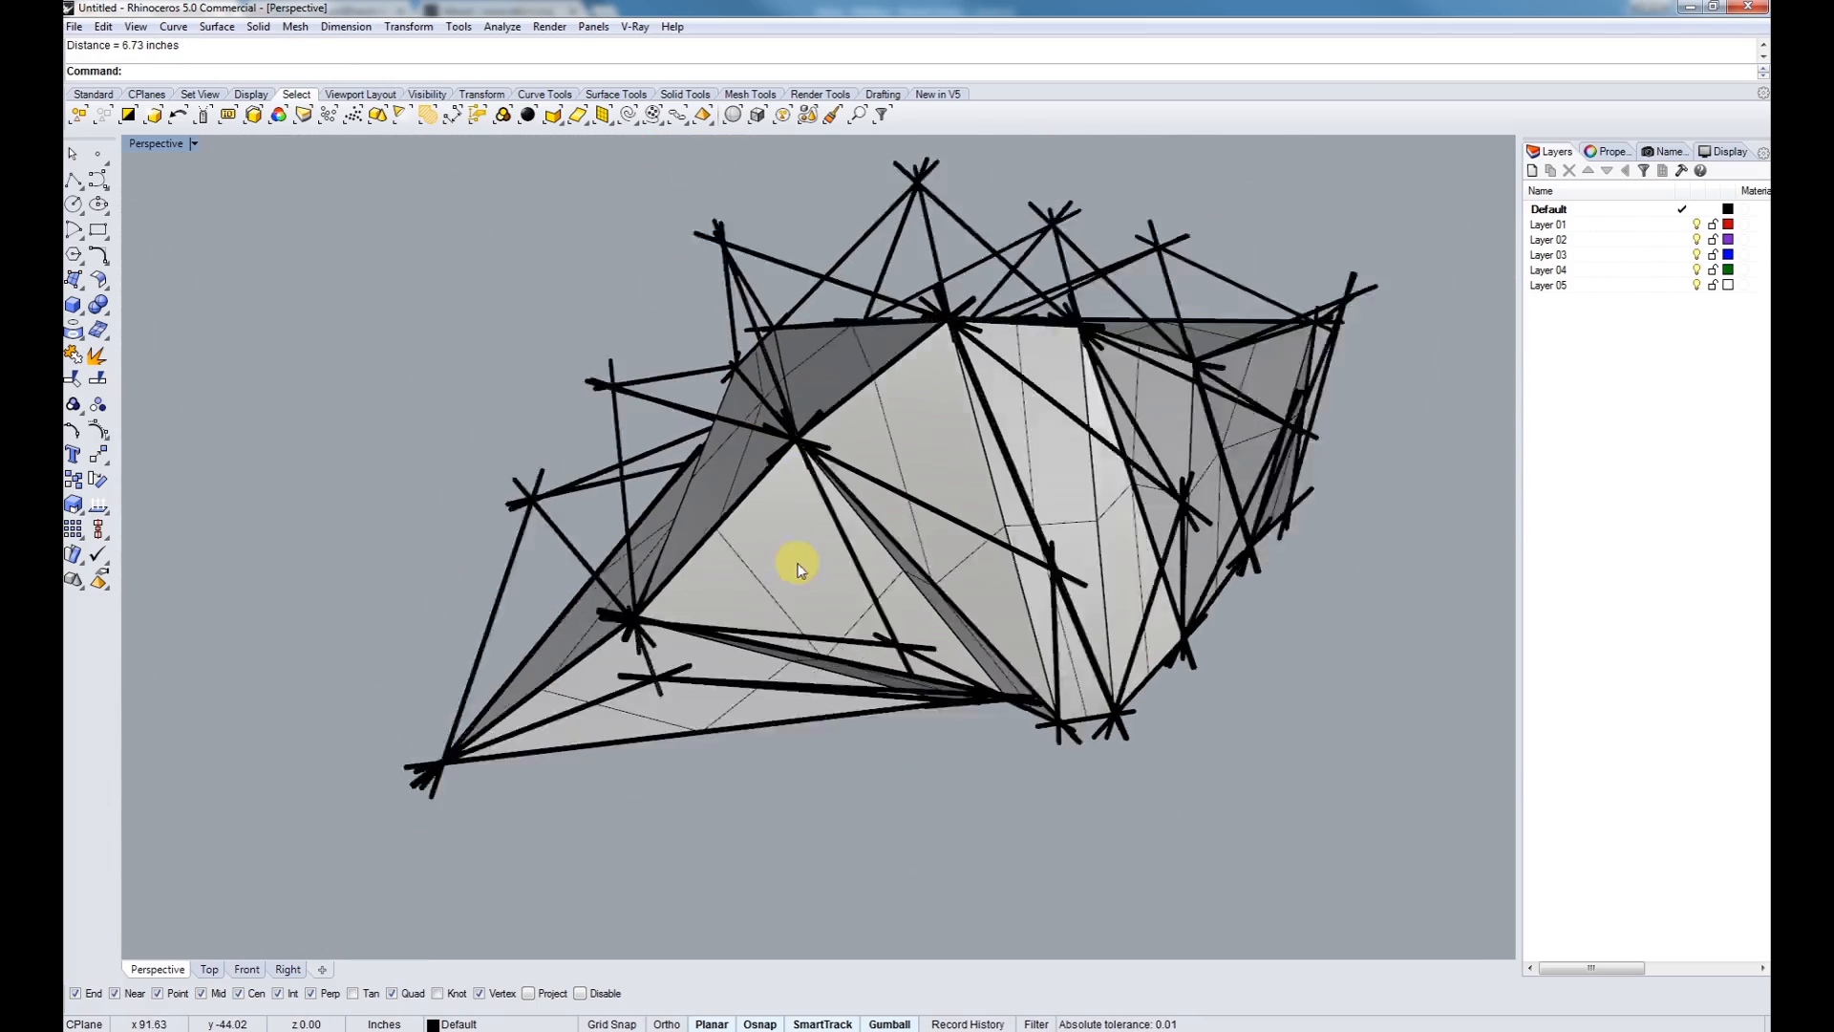